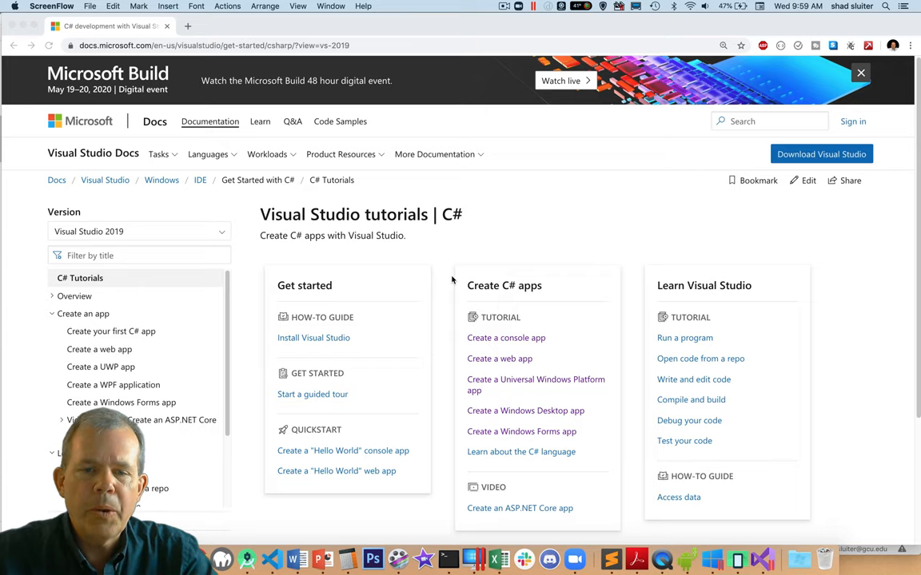
Read the 'Create a simple C# console app' tutorial from project creation down to the calculator code.
click(505, 285)
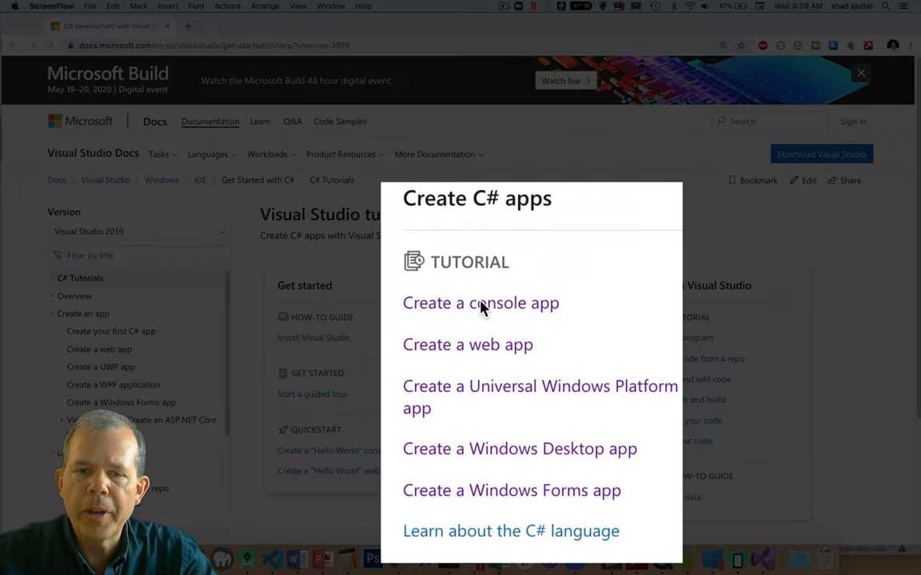
mouse_move(477, 352)
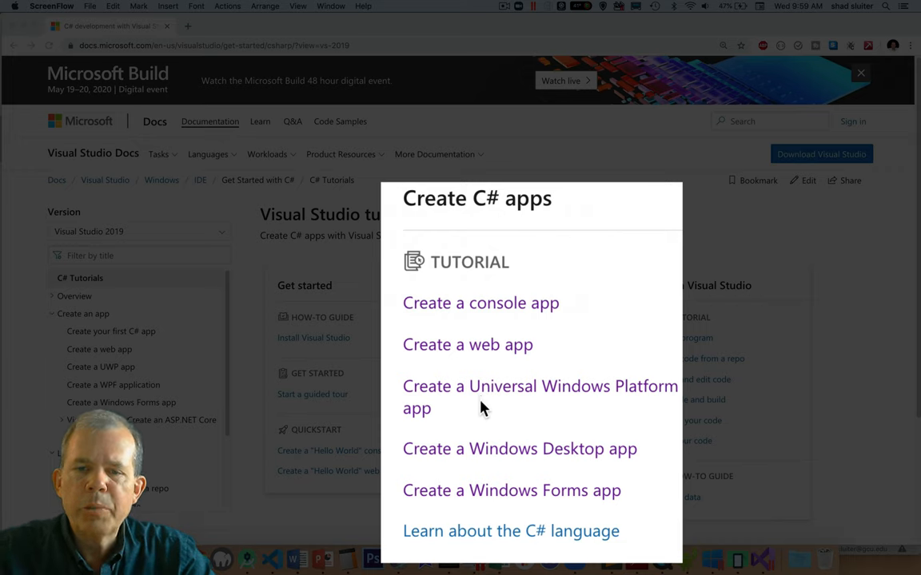
mouse_move(487, 432)
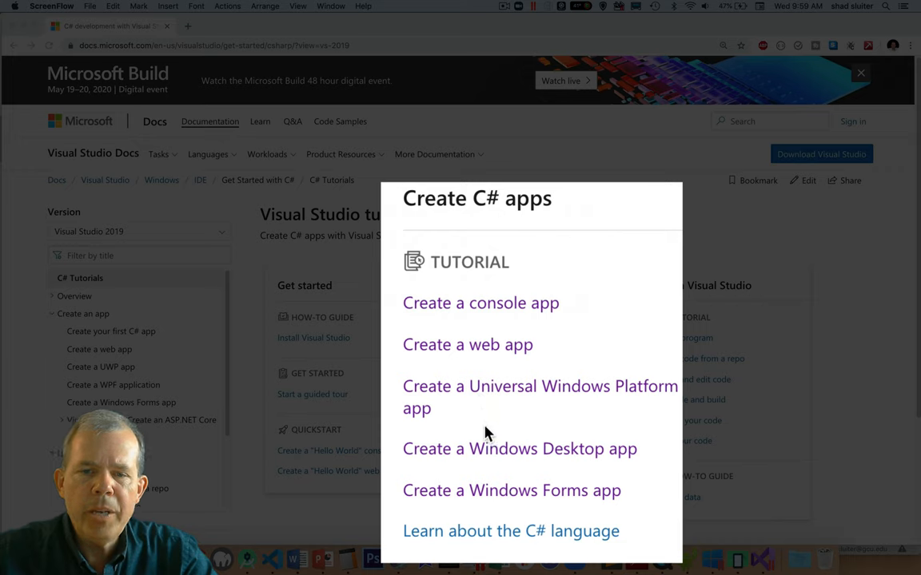
mouse_move(499, 502)
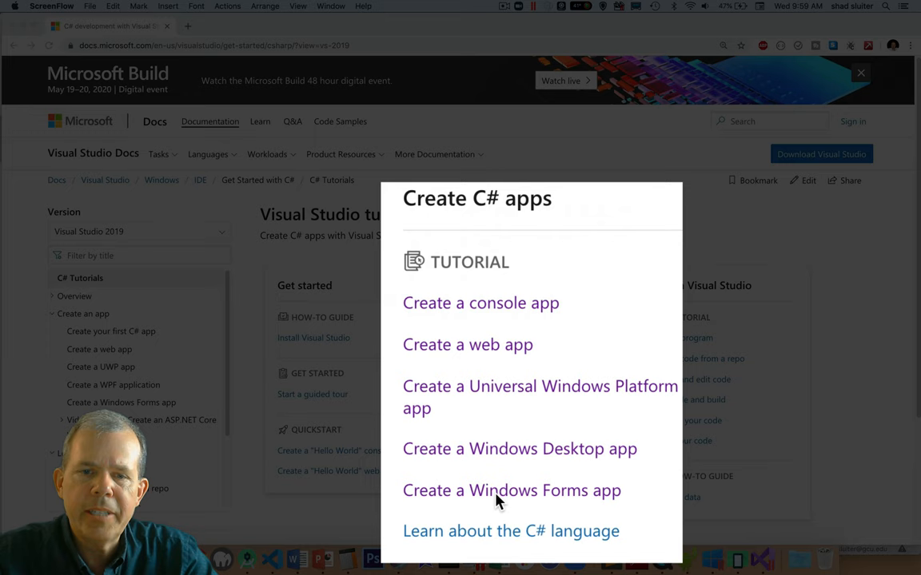
mouse_move(483, 323)
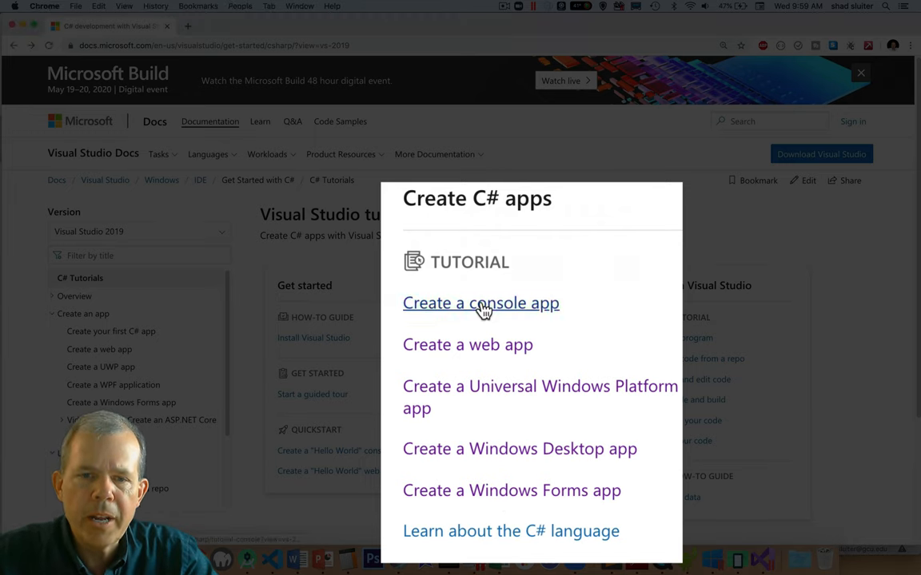
click(480, 303)
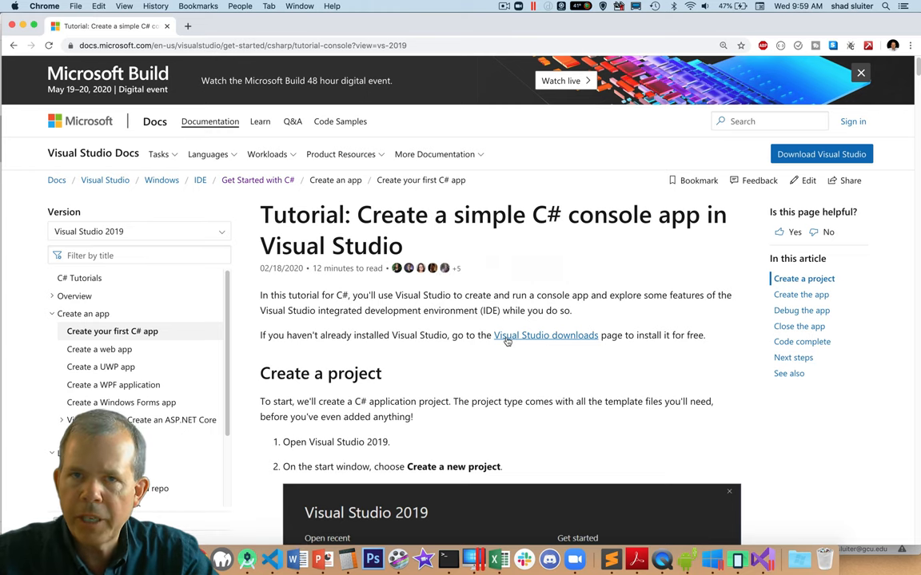
scroll(down, 3)
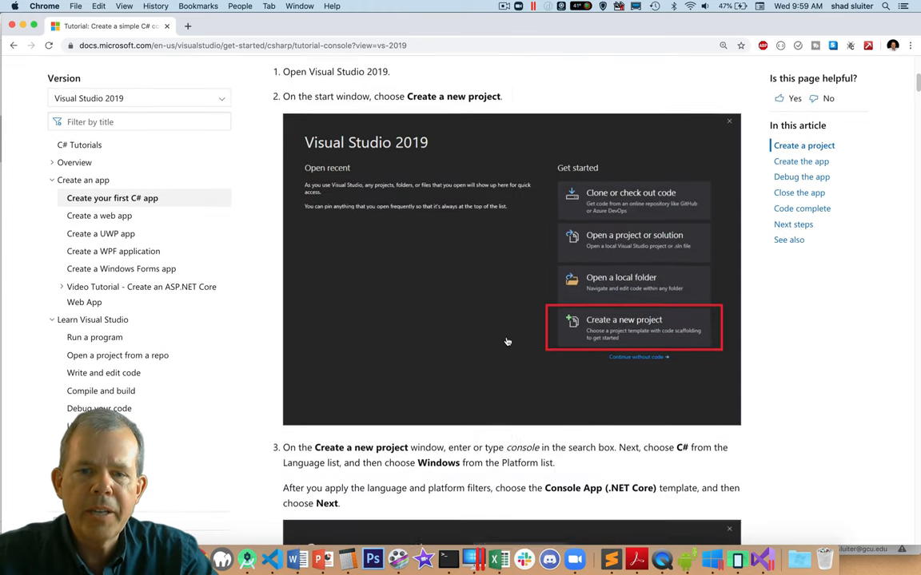
scroll(down, 3)
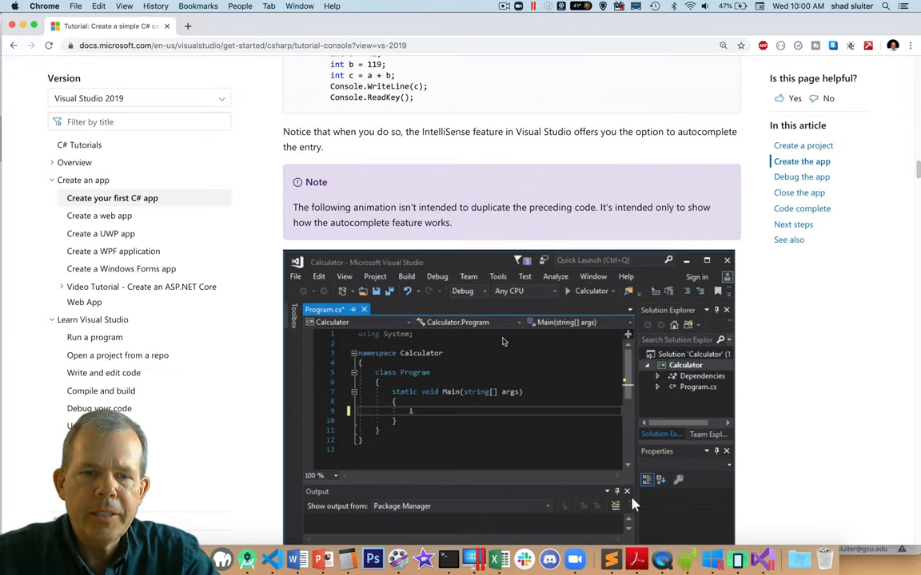
scroll(down, 3)
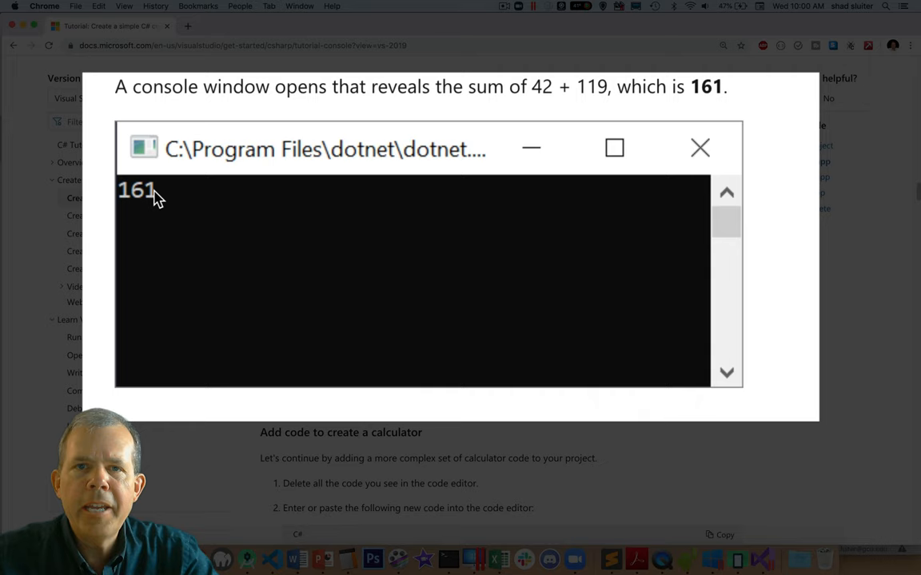
mouse_move(187, 326)
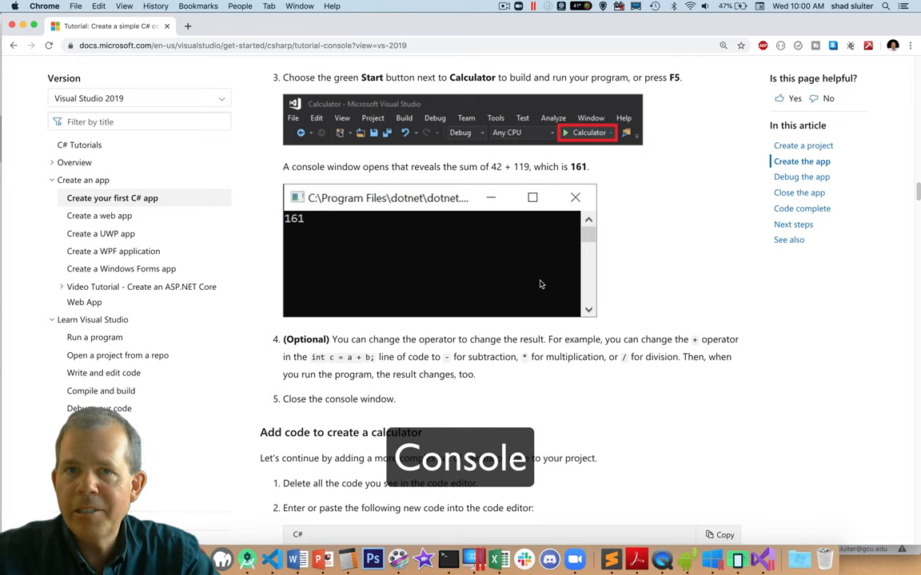
scroll(down, 3)
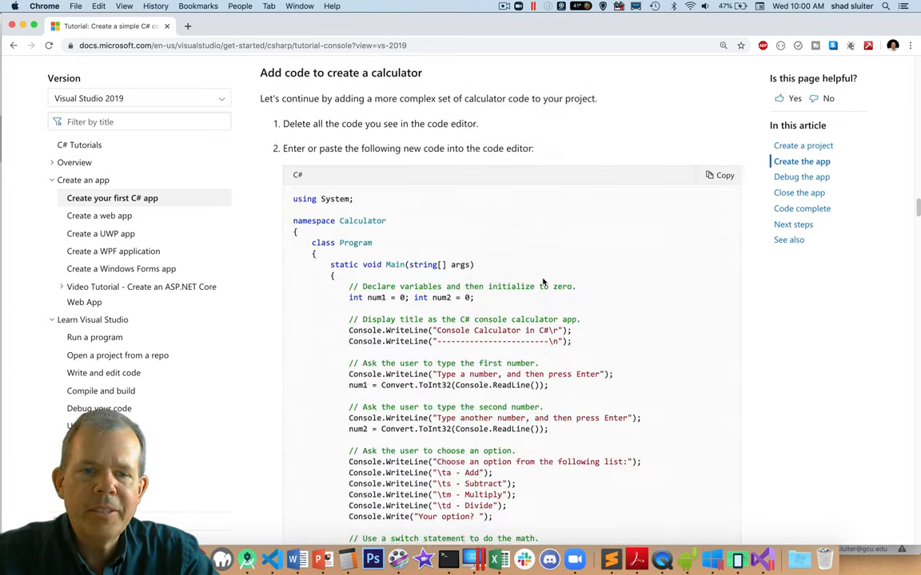
scroll(down, 3)
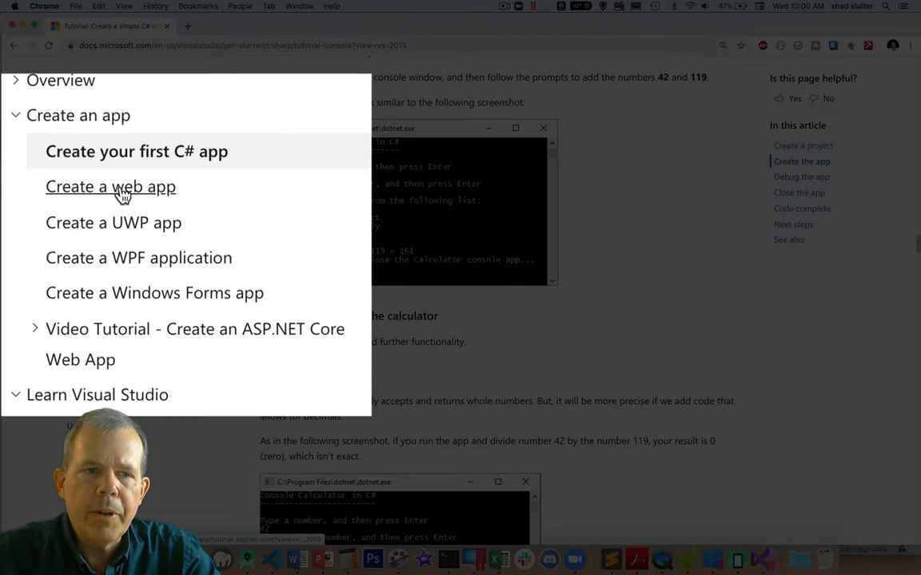
Read the ASP.NET Core web app tutorial from project creation through the solution tour to the Privacy page.
click(111, 186)
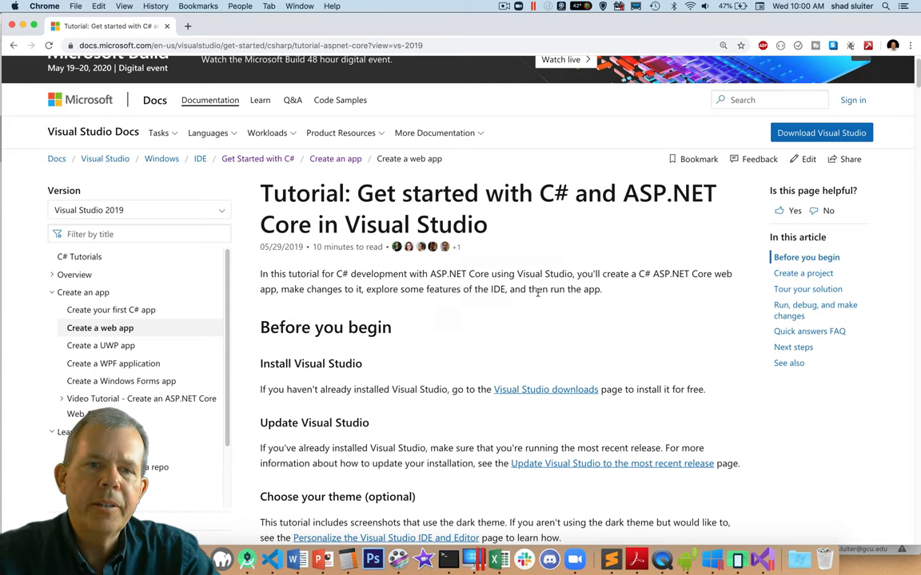
scroll(down, 3)
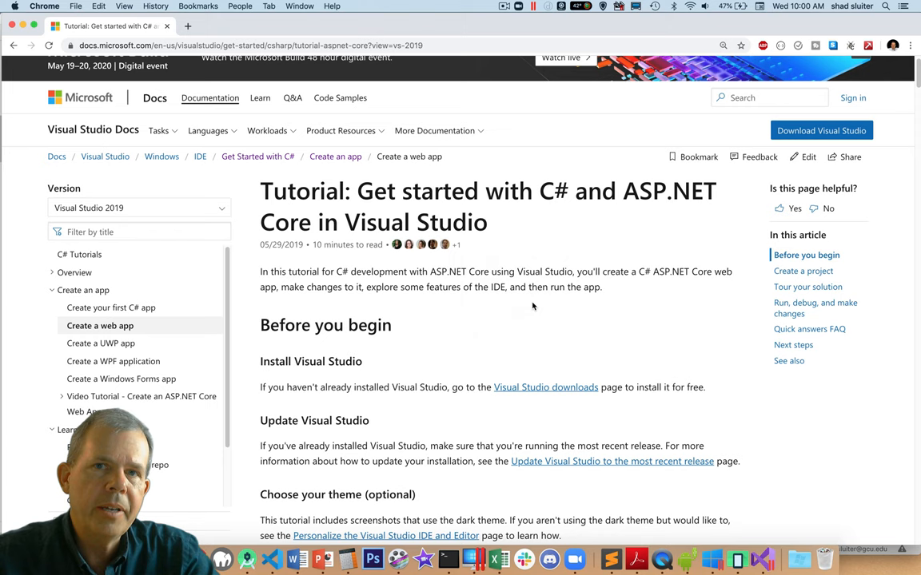
scroll(down, 3)
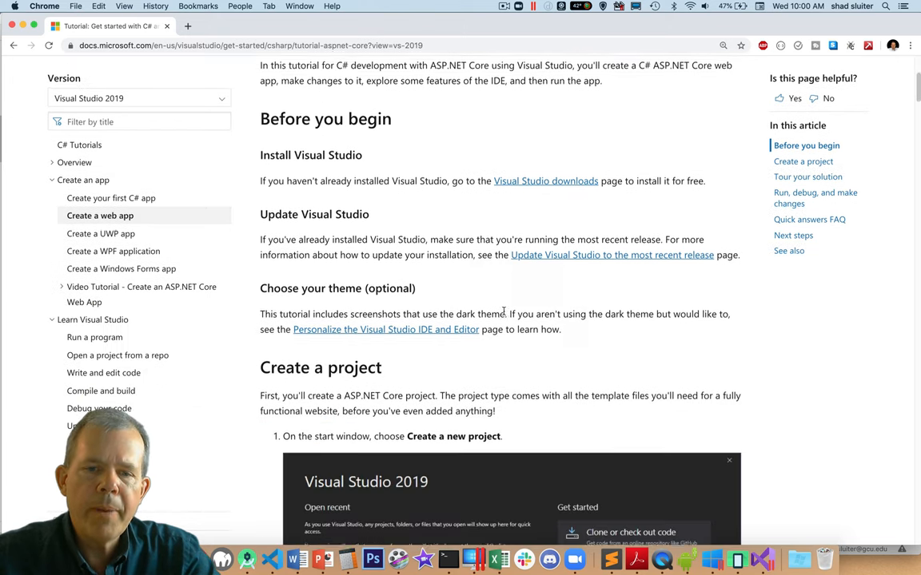
scroll(down, 3)
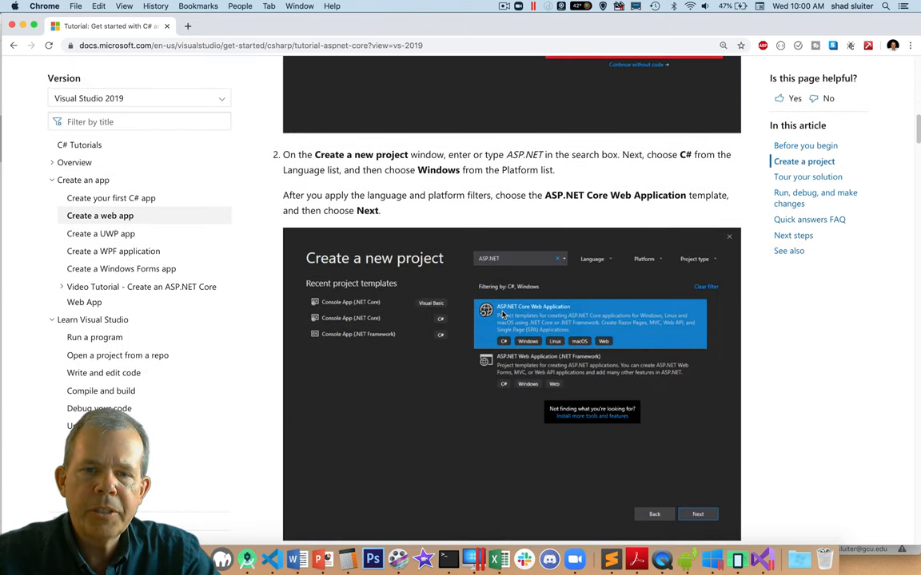
scroll(down, 3)
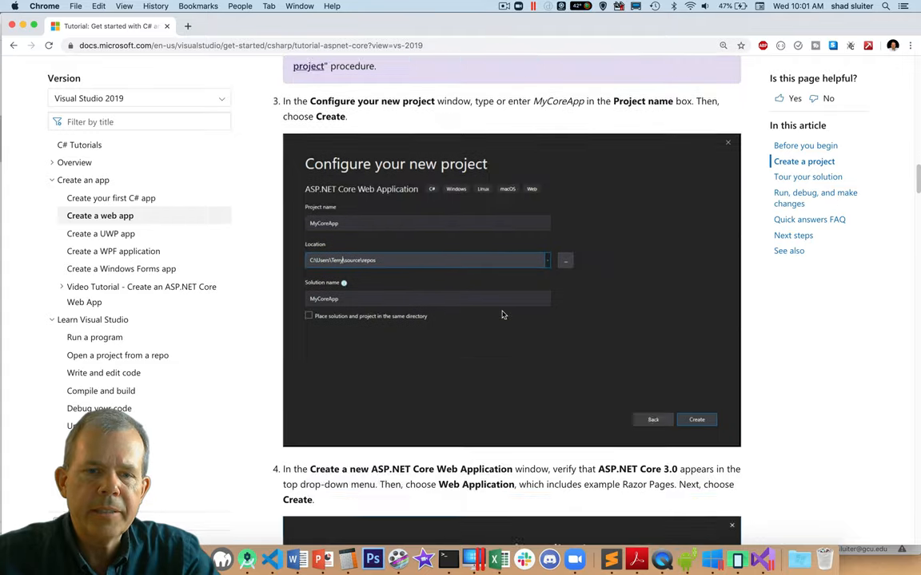
scroll(down, 3)
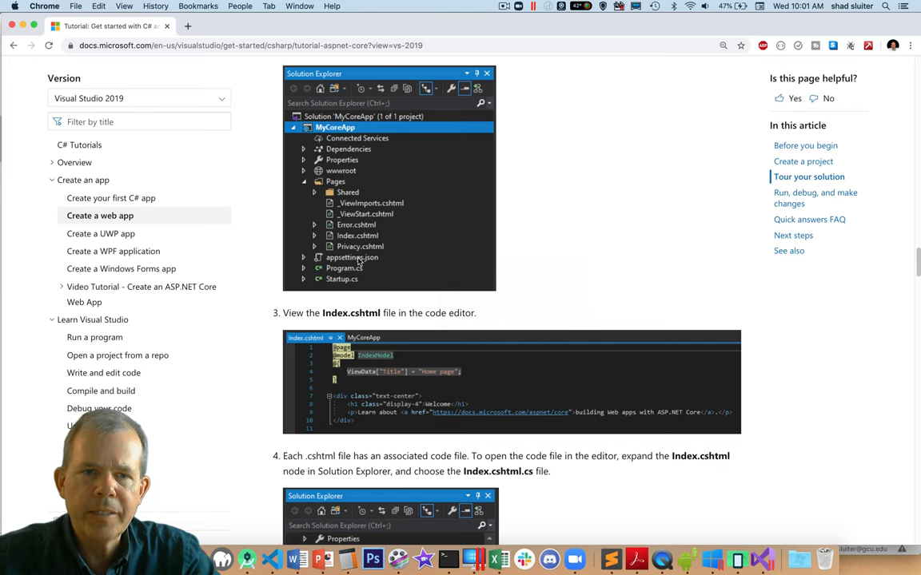
scroll(down, 3)
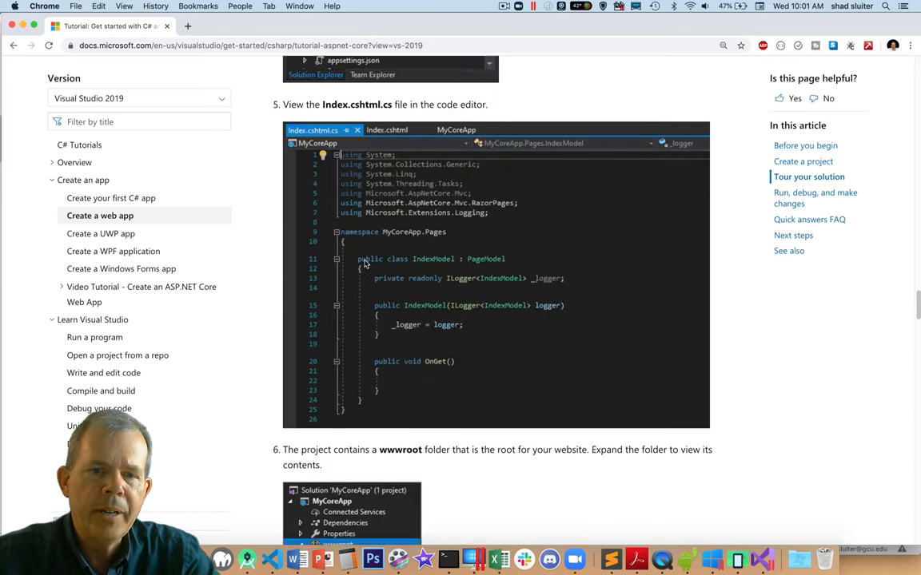
scroll(down, 3)
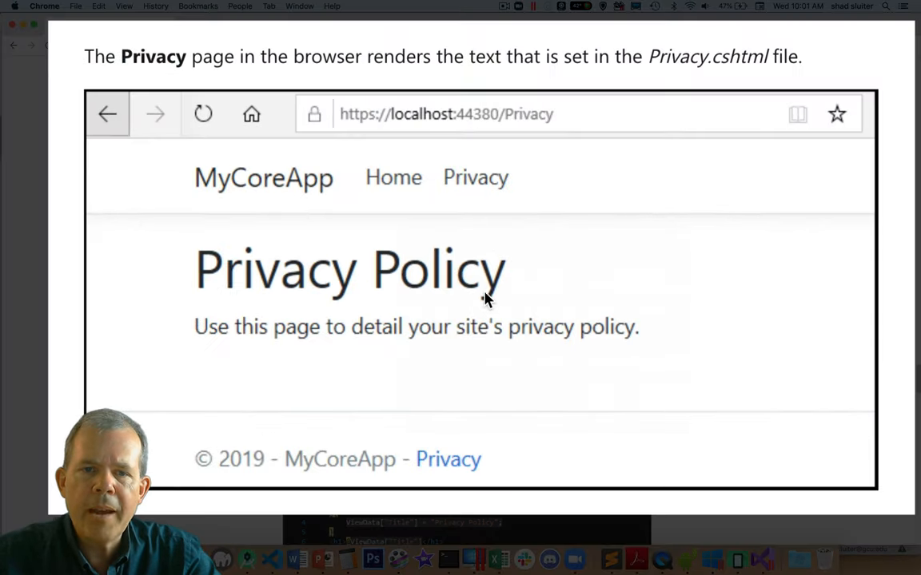
mouse_move(368, 120)
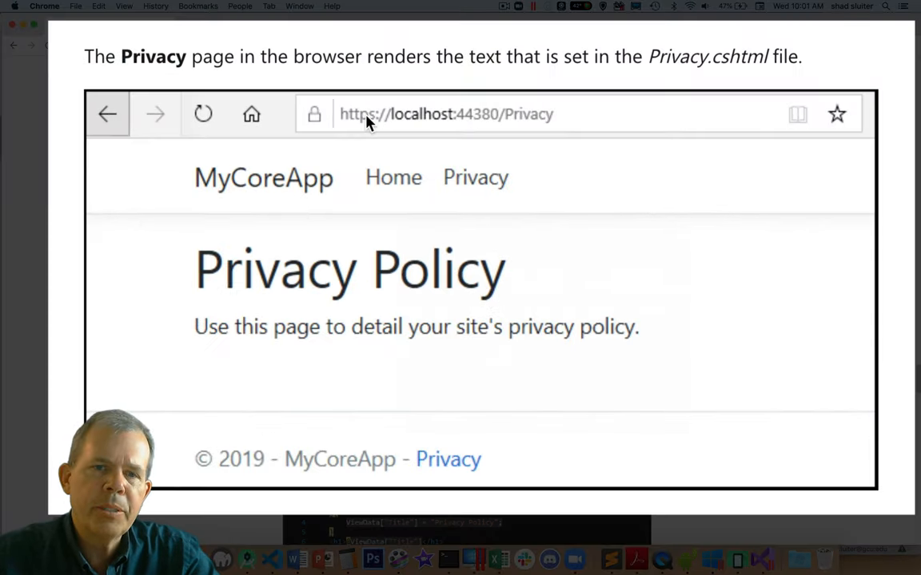
mouse_move(407, 128)
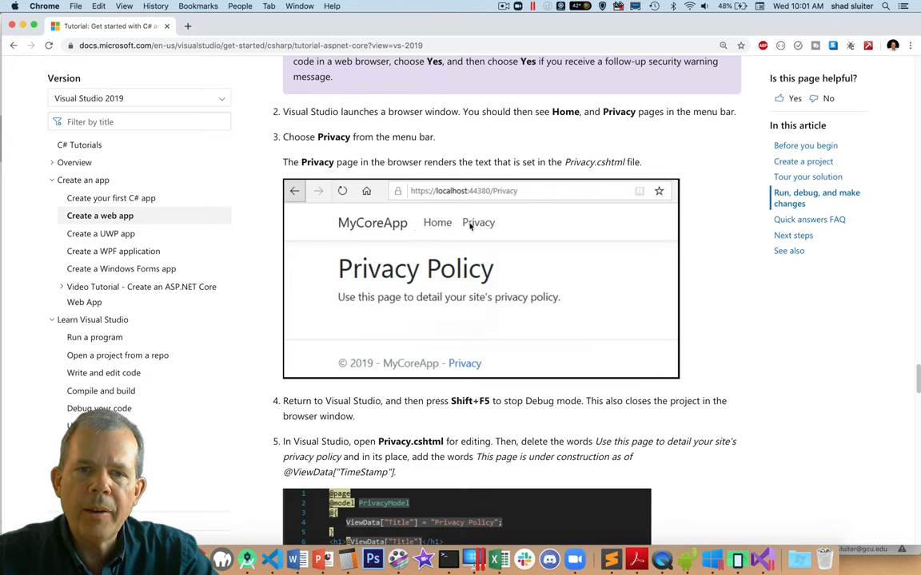
mouse_move(462, 269)
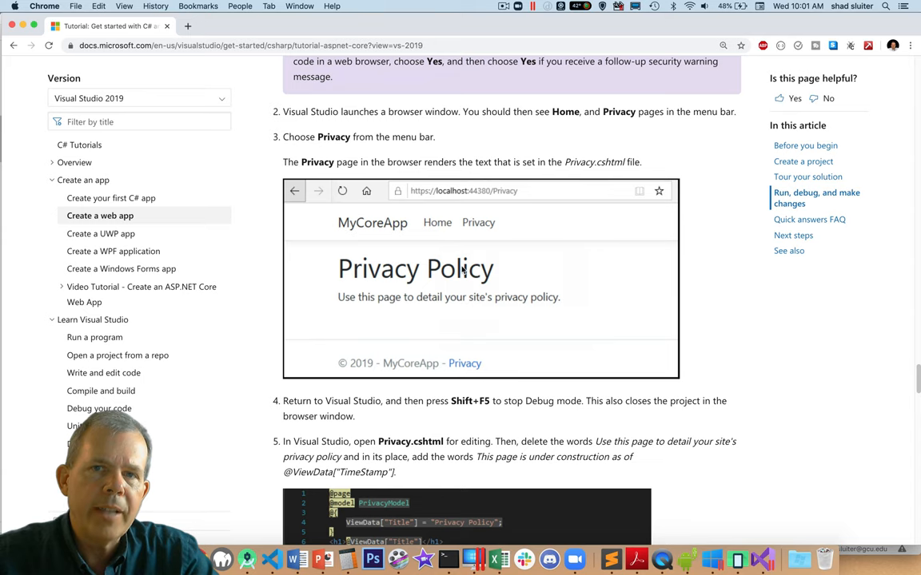
mouse_move(346, 251)
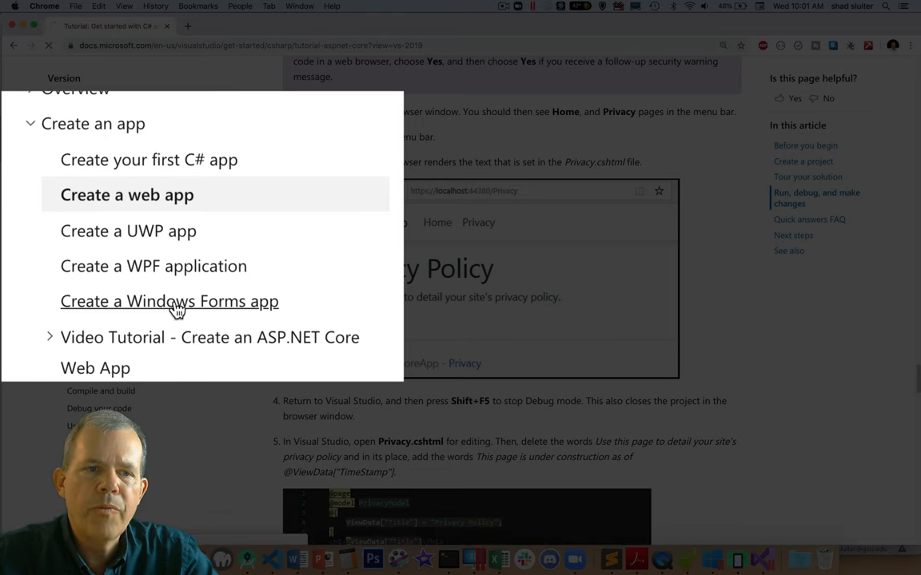
Read the Windows Forms tutorial from adding a button down to running Form1 with Hello World!
click(170, 300)
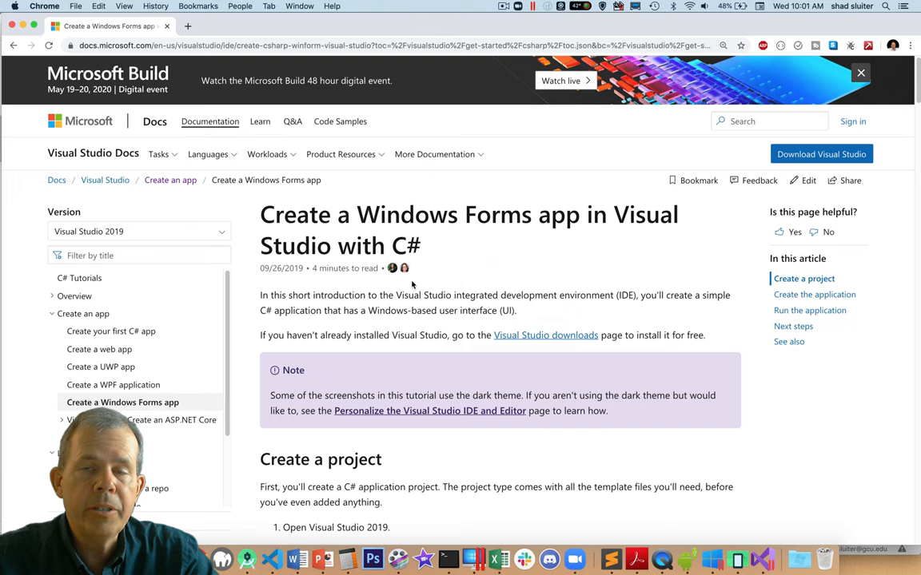
scroll(down, 3)
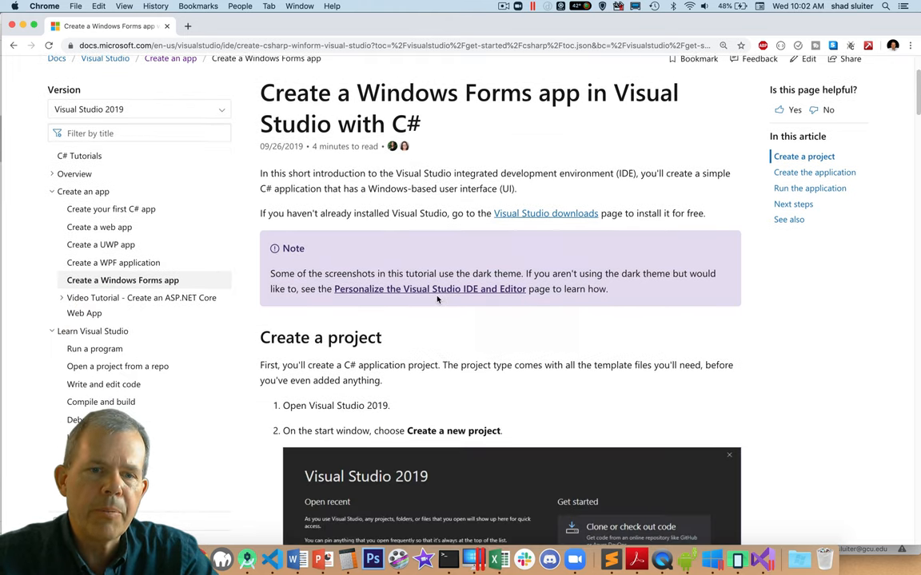
scroll(down, 3)
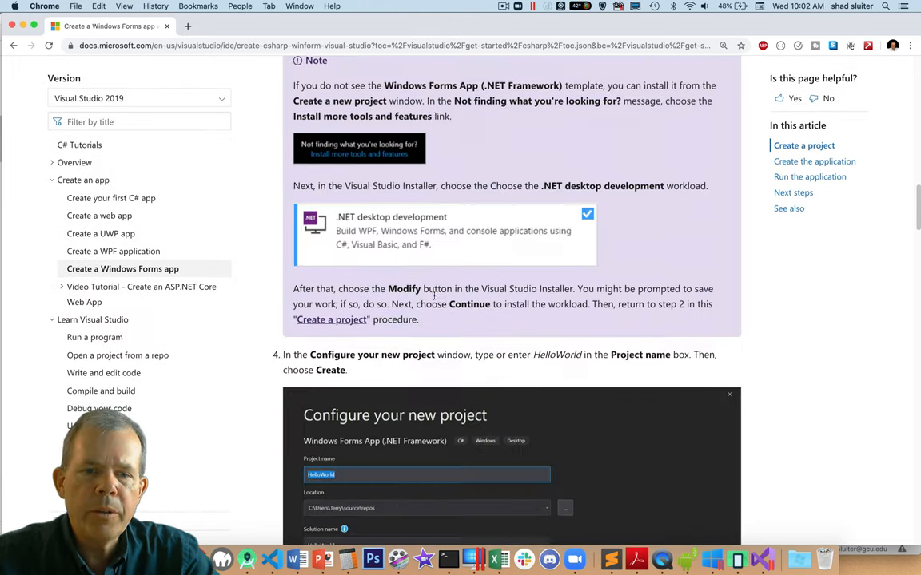
scroll(down, 3)
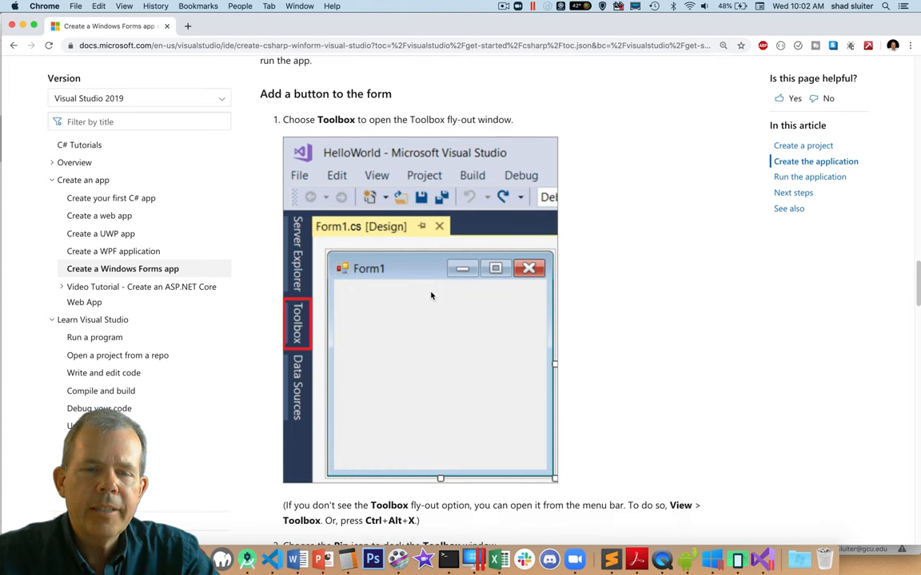
scroll(down, 3)
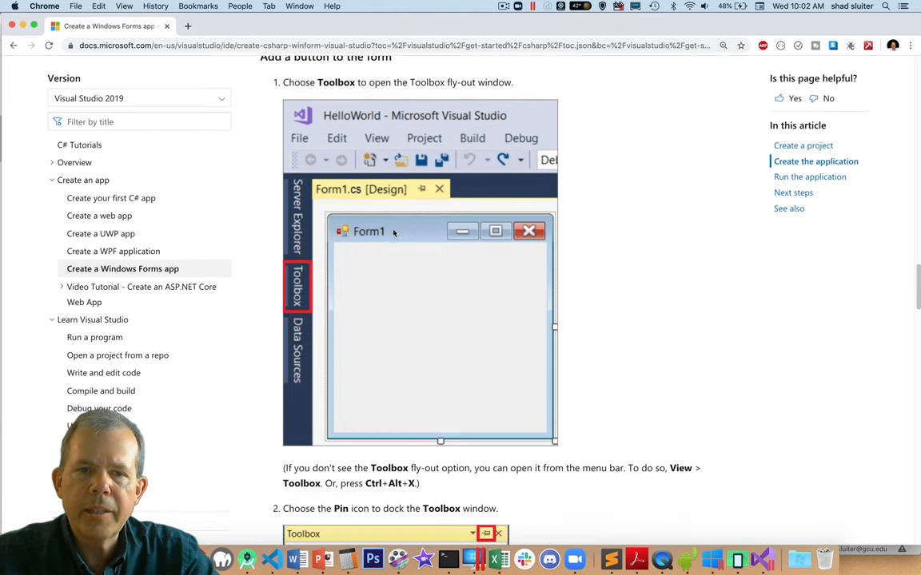
mouse_move(492, 310)
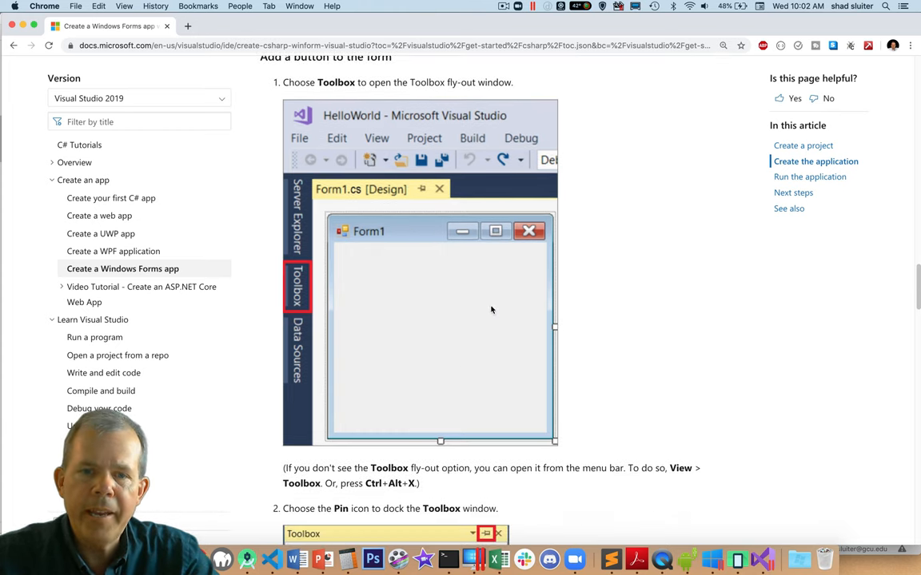
scroll(down, 3)
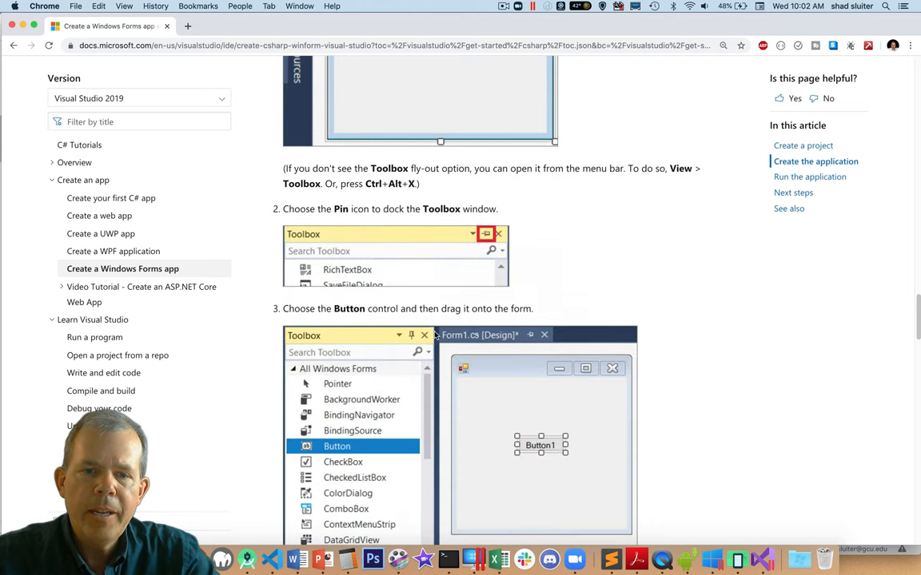
scroll(down, 3)
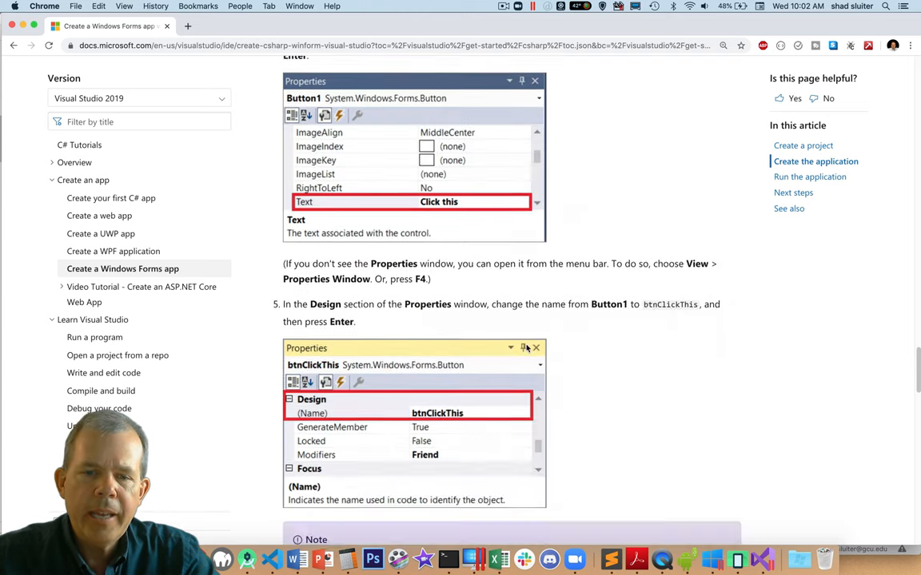
scroll(down, 3)
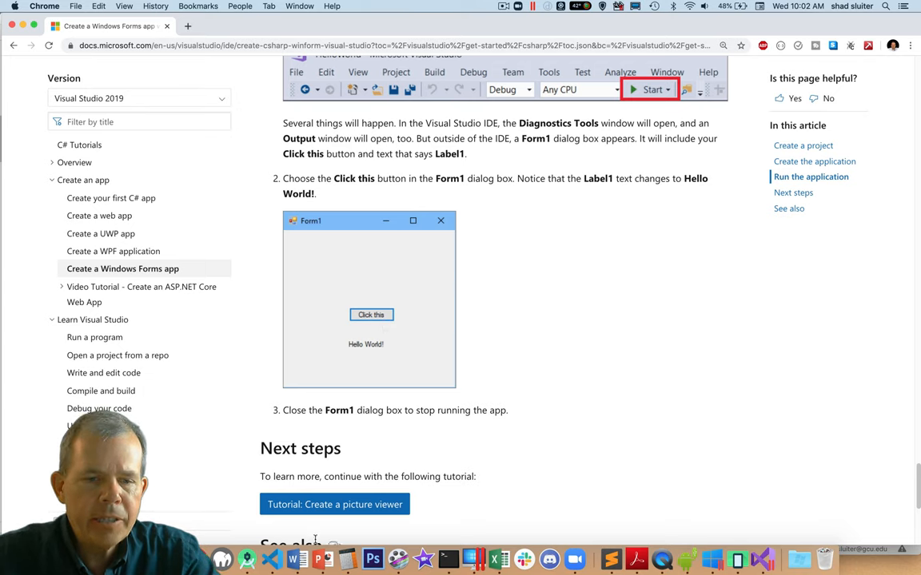
mouse_move(297, 559)
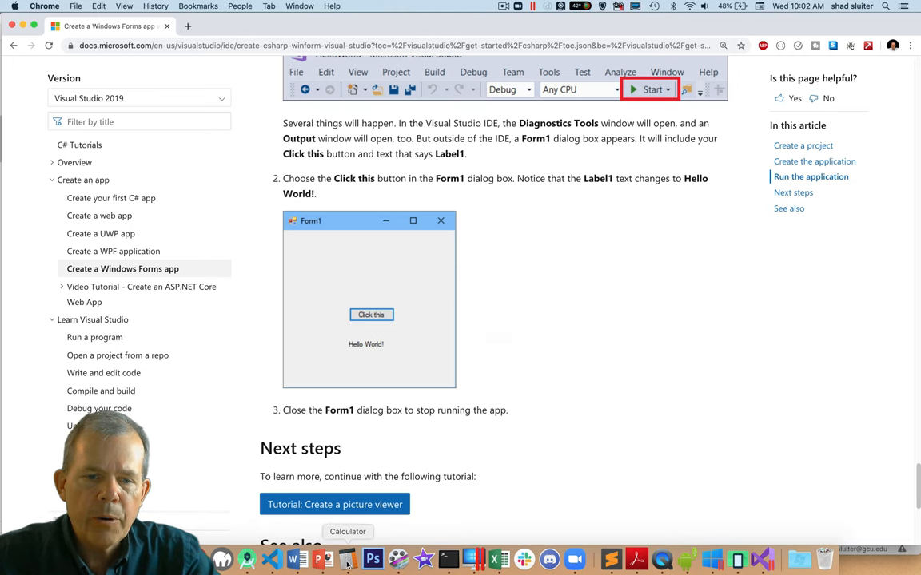
click(346, 560)
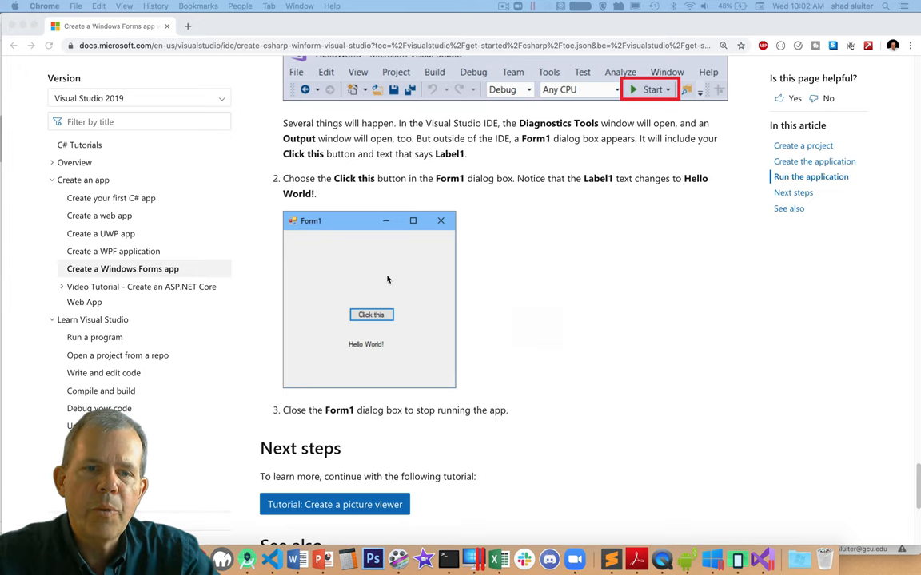
mouse_move(400, 313)
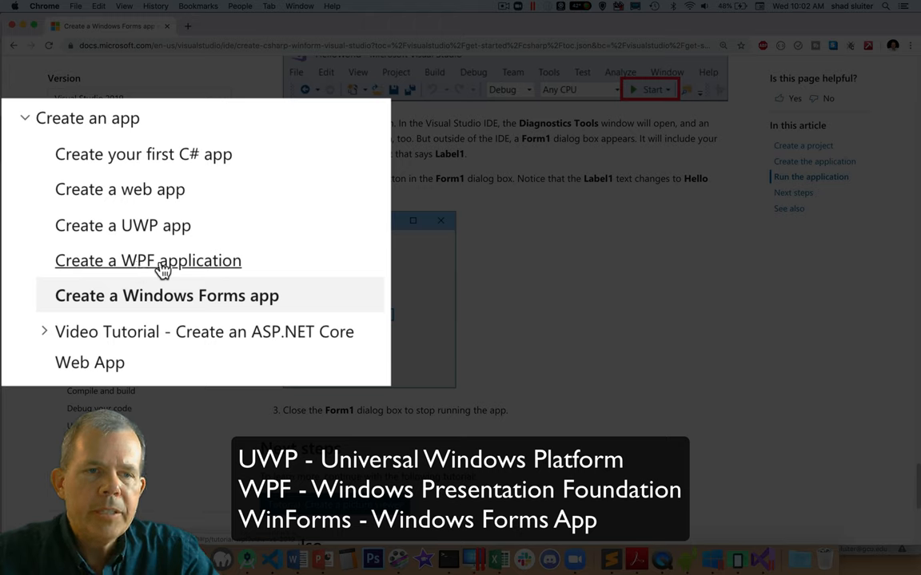
mouse_move(163, 252)
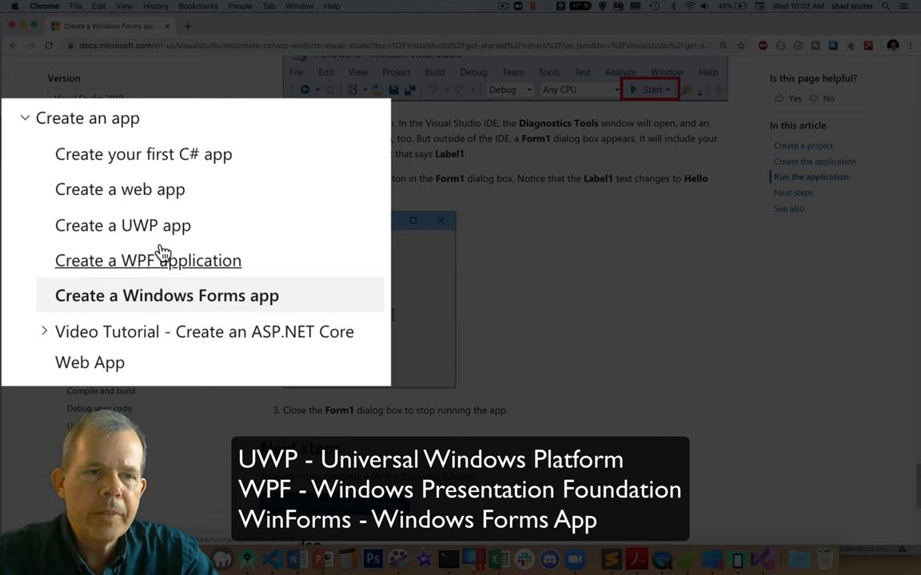
mouse_move(160, 231)
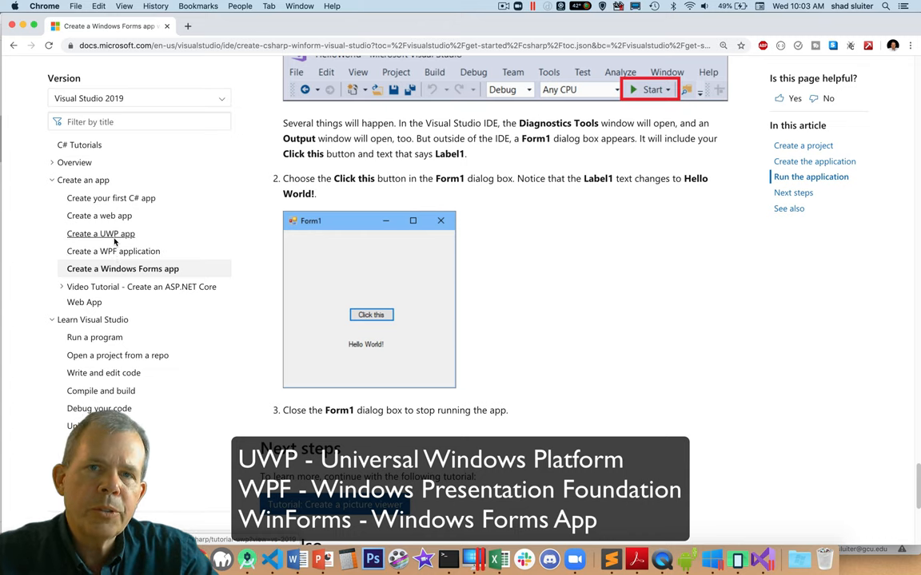
mouse_move(185, 230)
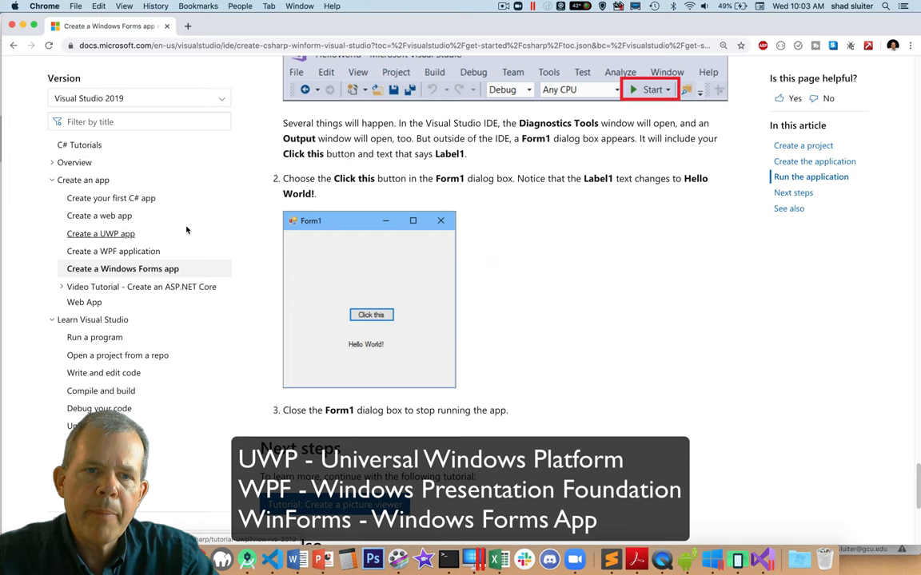
mouse_move(400, 243)
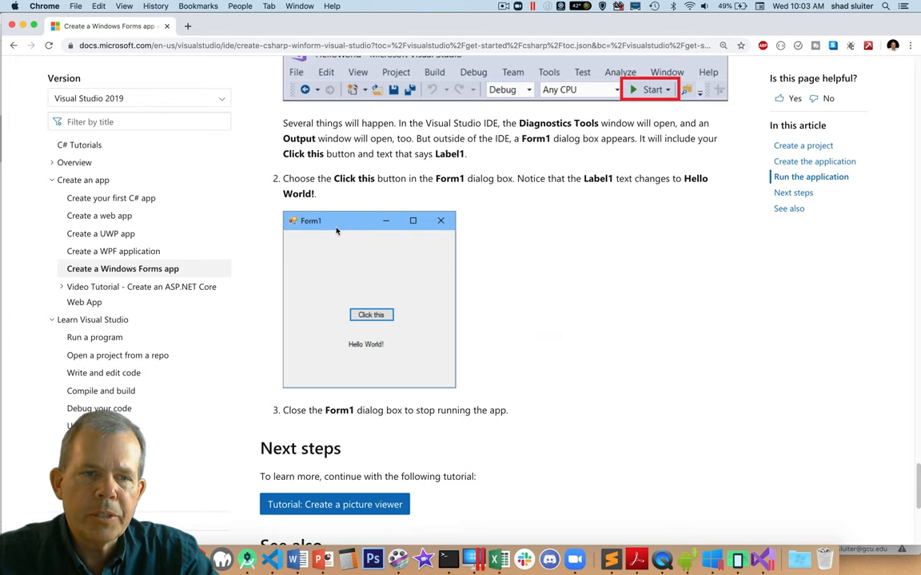
mouse_move(179, 247)
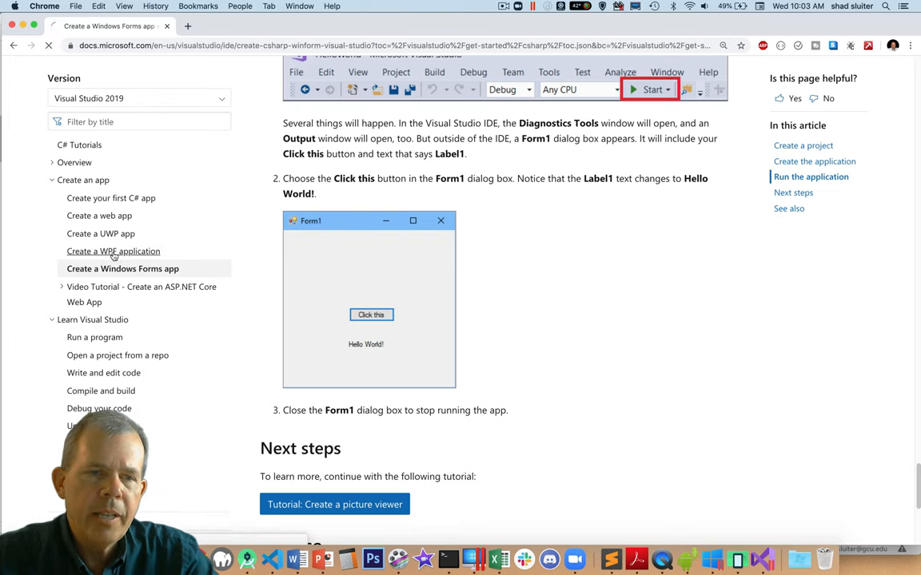
Bring the WPF tutorial's HelloWPFApp project screenshot with WPF Designer and XAML into view.
click(112, 251)
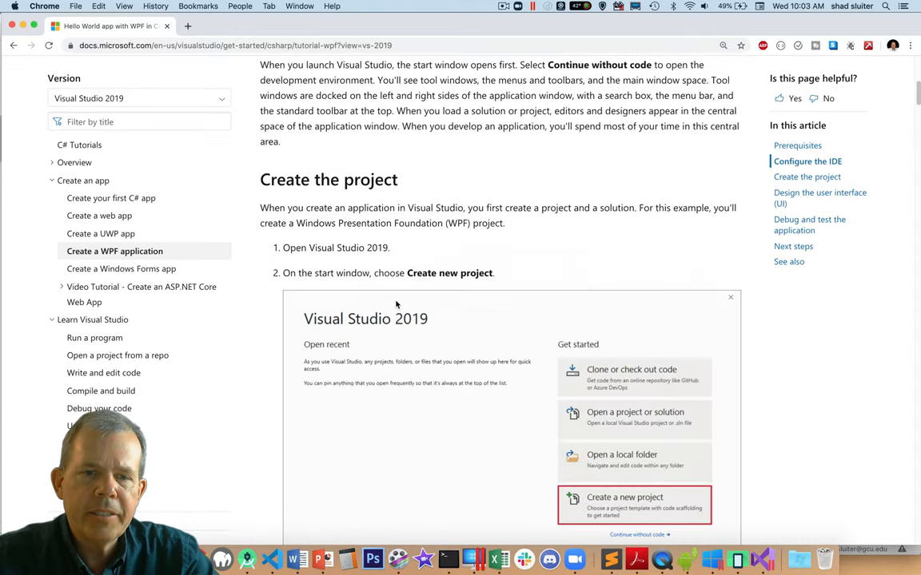
scroll(down, 3)
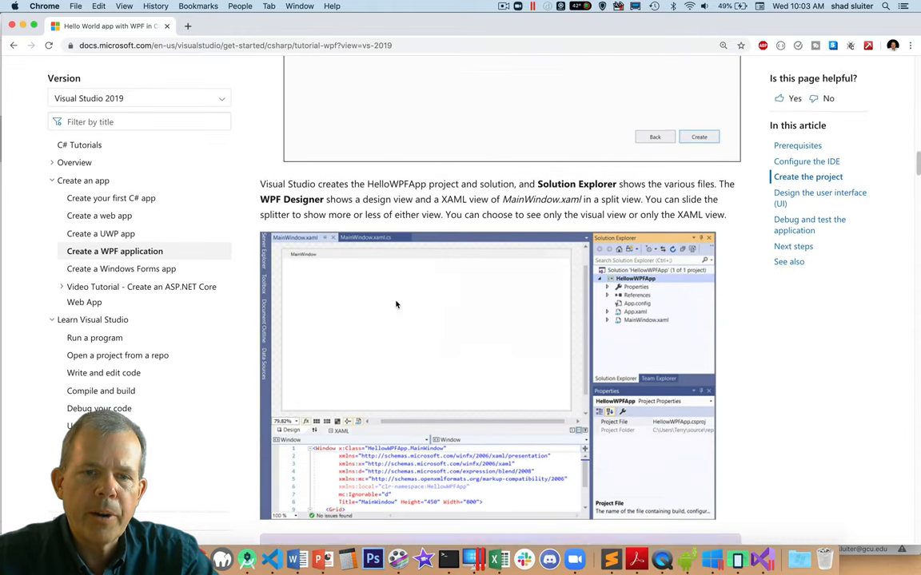
scroll(down, 3)
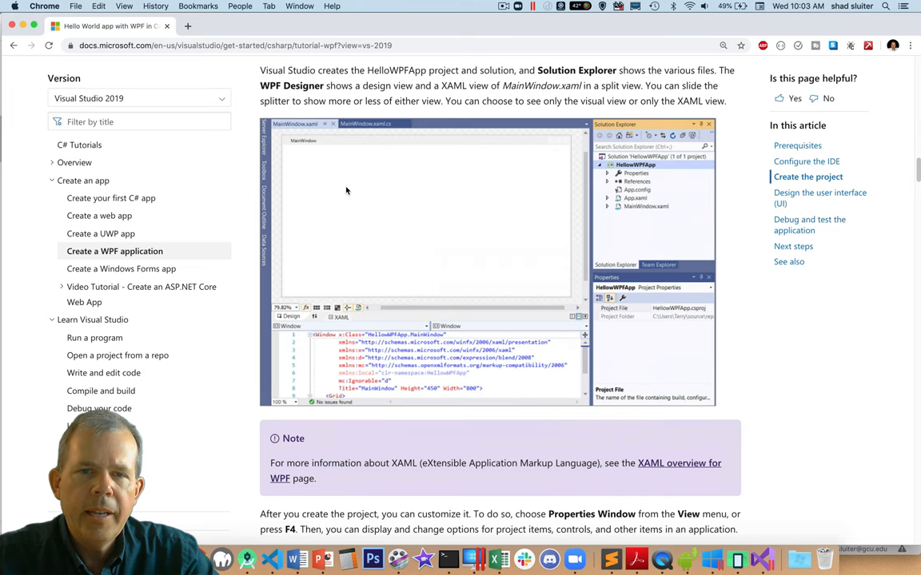
mouse_move(347, 181)
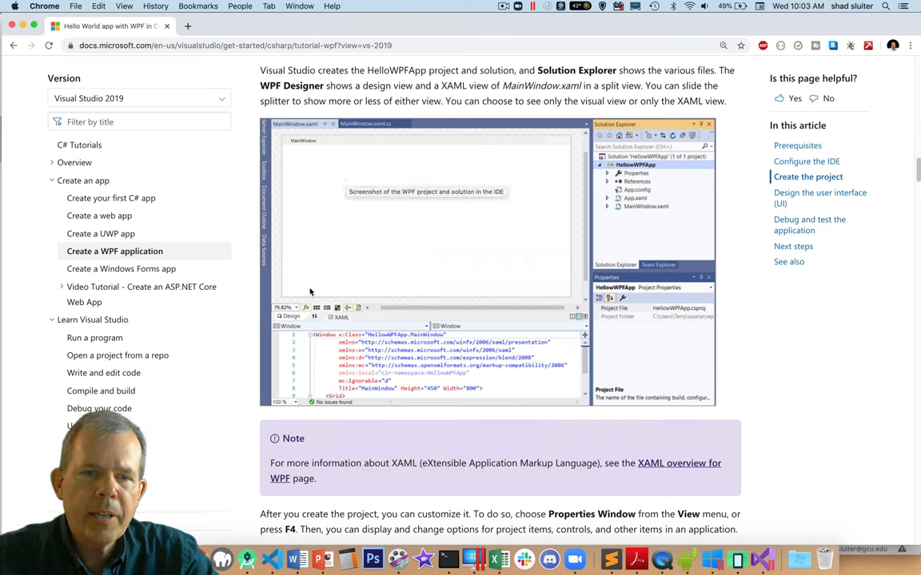
mouse_move(369, 295)
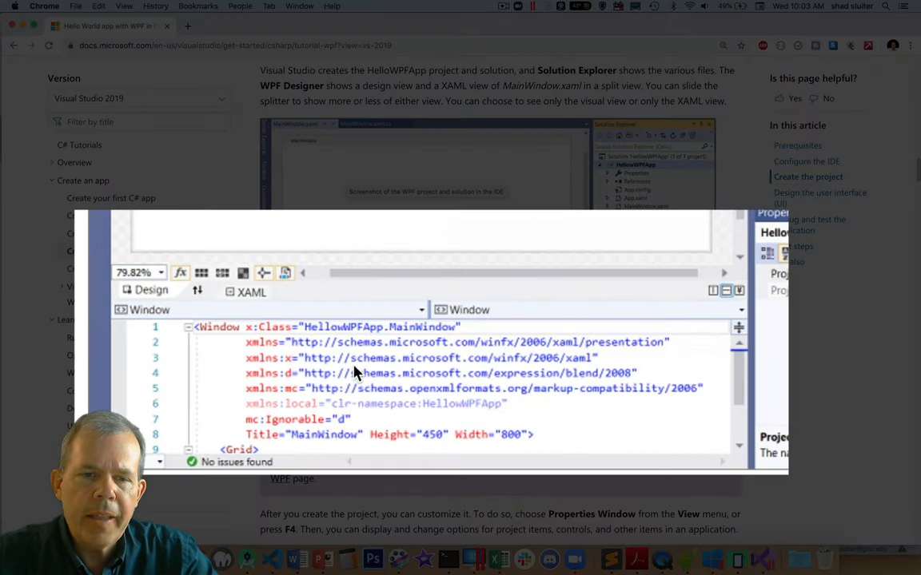
mouse_move(360, 380)
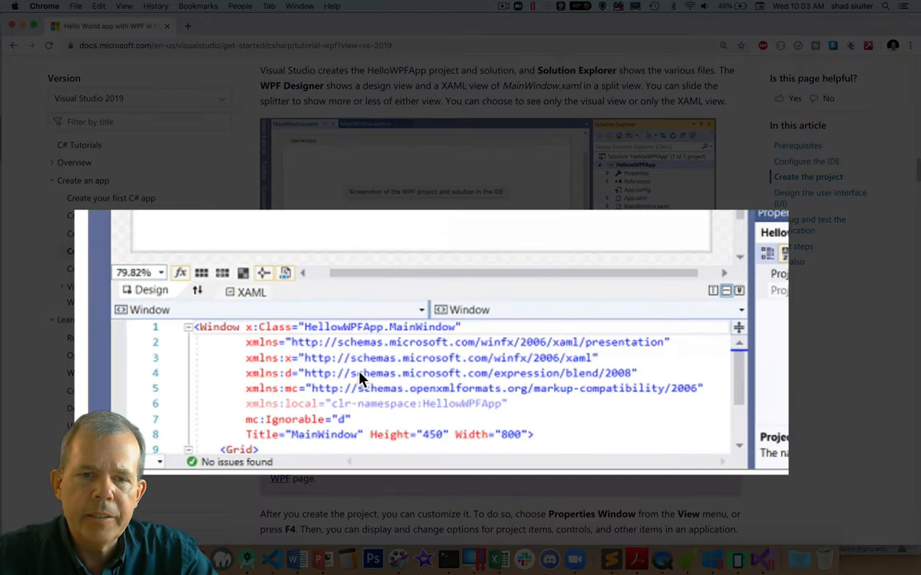
mouse_move(414, 354)
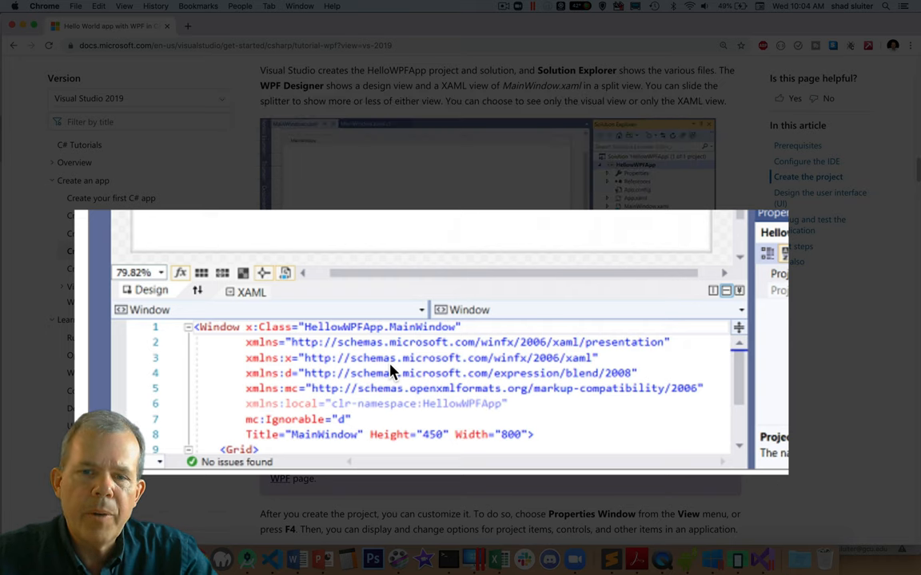
mouse_move(302, 408)
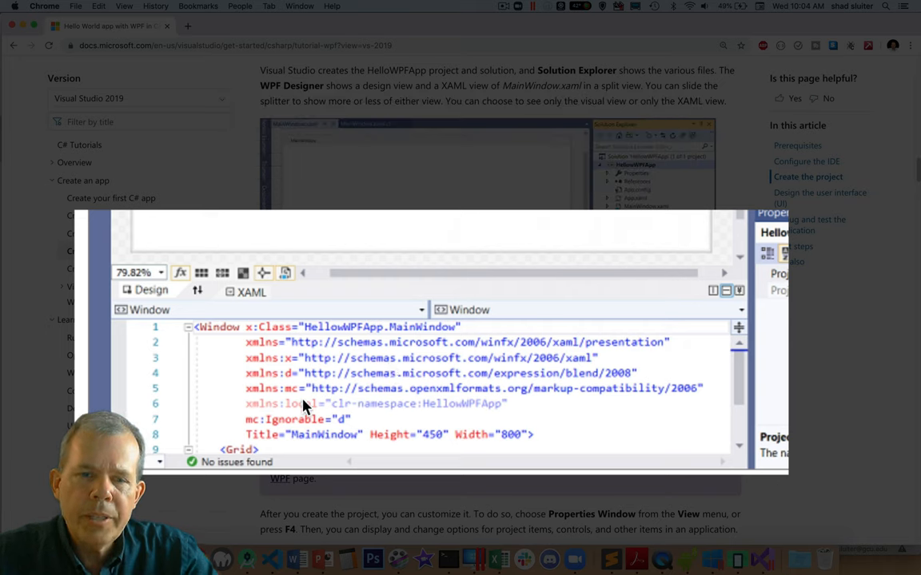
mouse_move(349, 403)
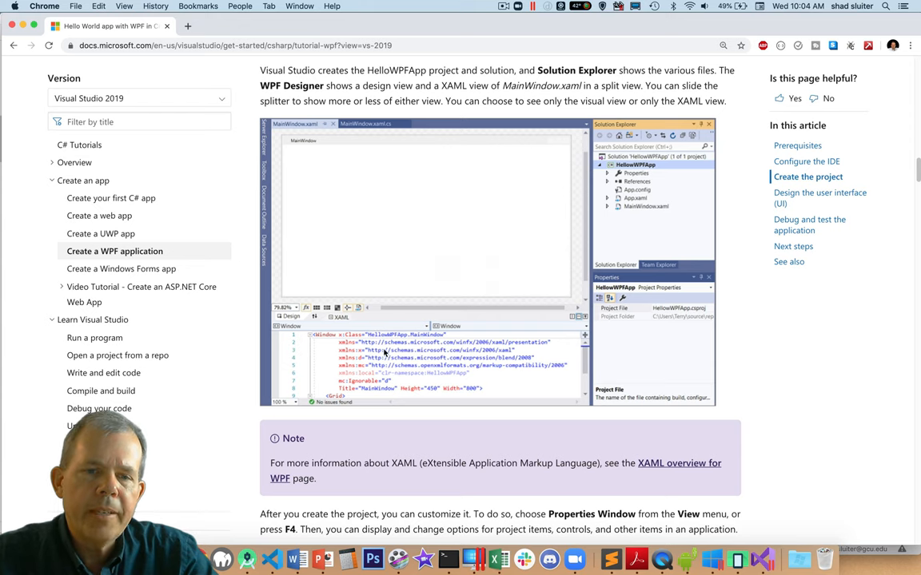
scroll(down, 3)
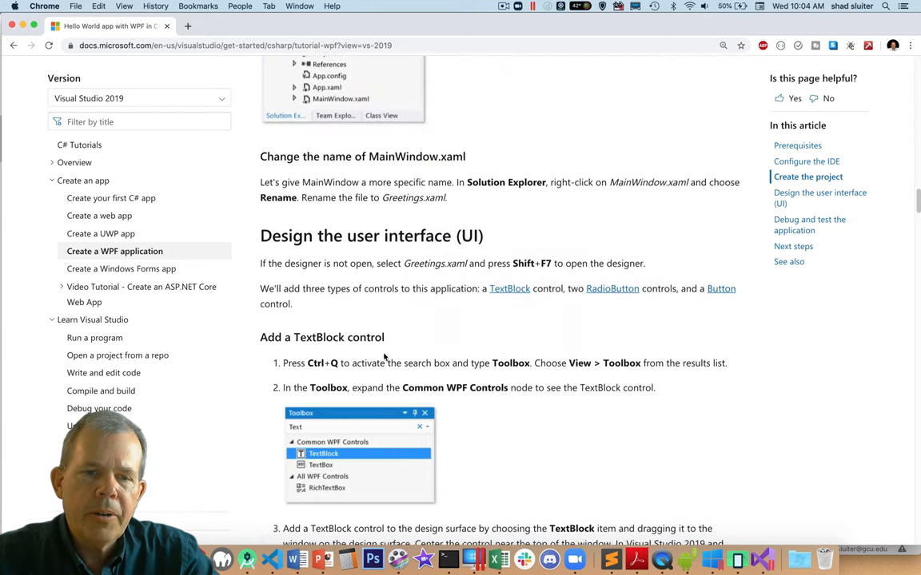
scroll(down, 3)
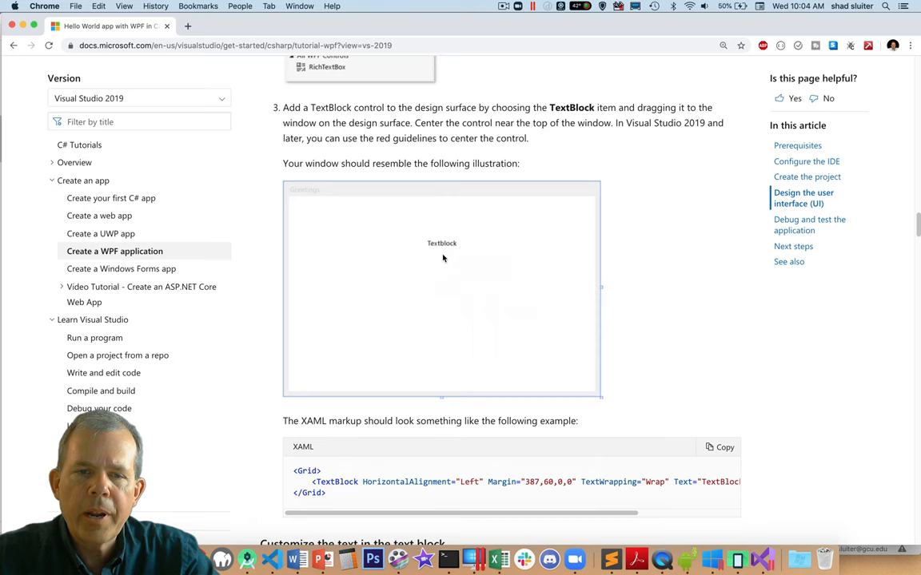
mouse_move(444, 255)
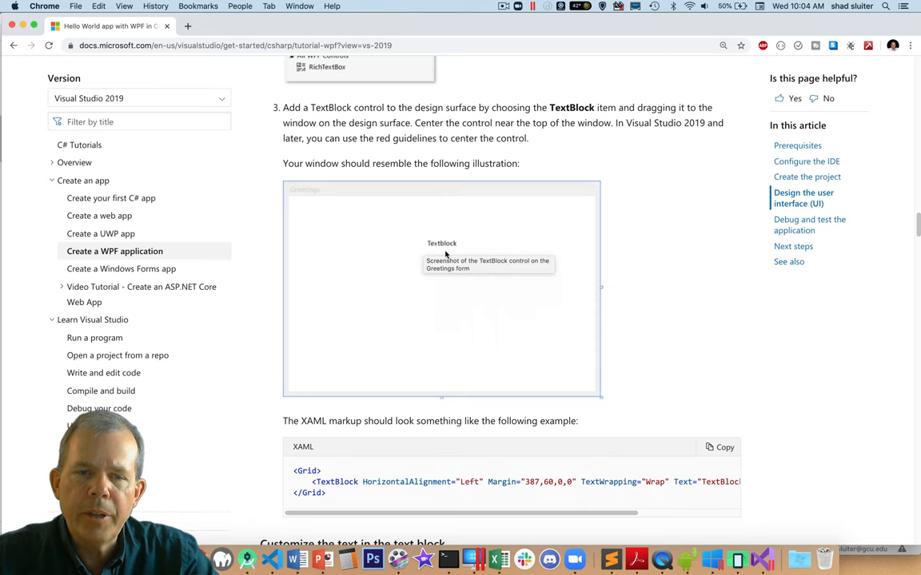
scroll(down, 3)
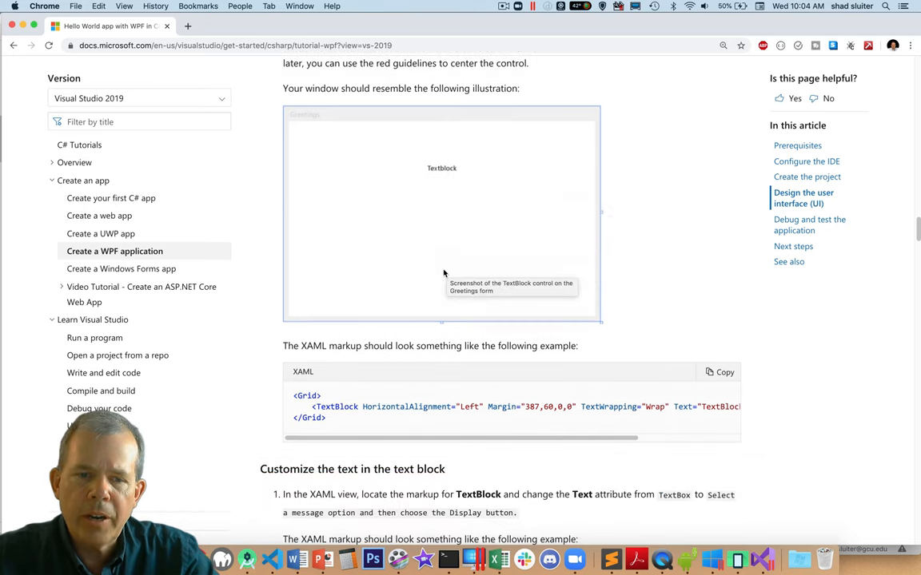
scroll(down, 3)
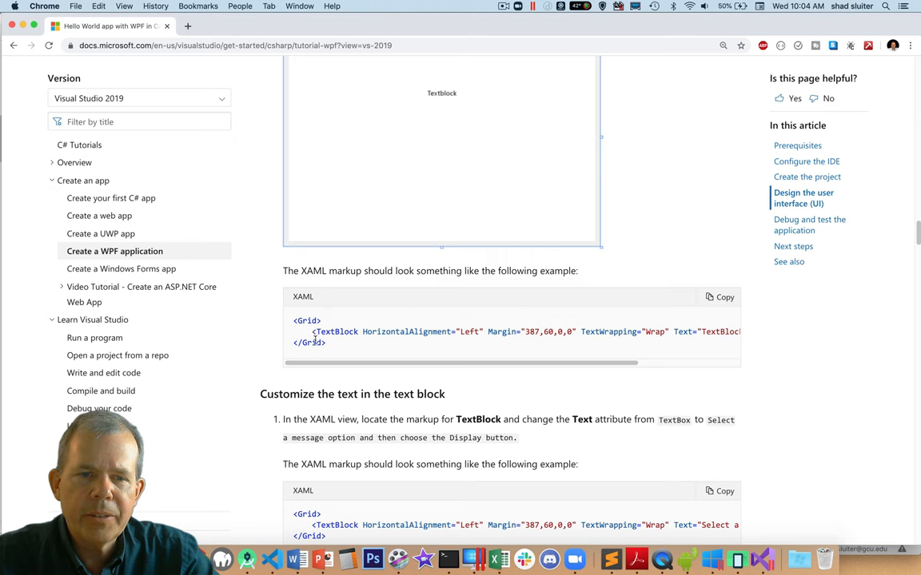
scroll(down, 3)
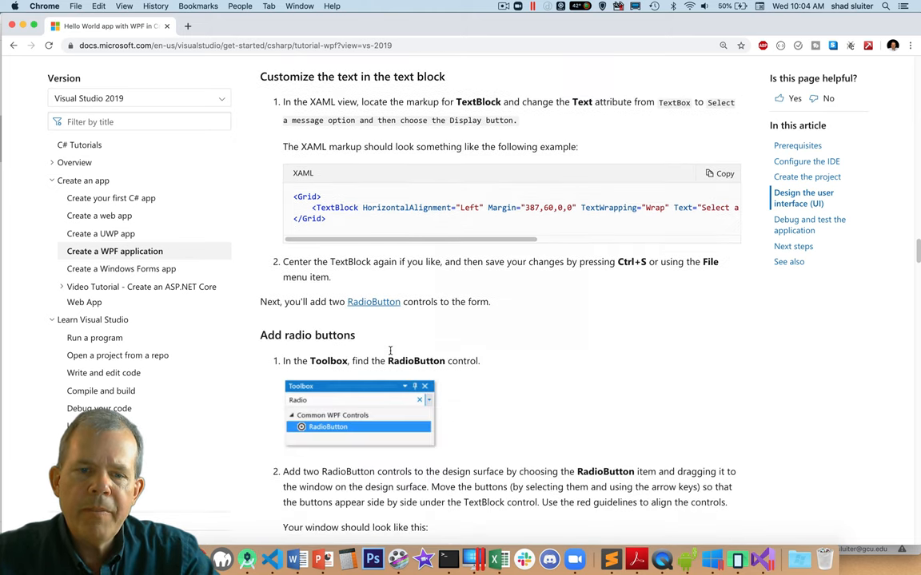
scroll(down, 3)
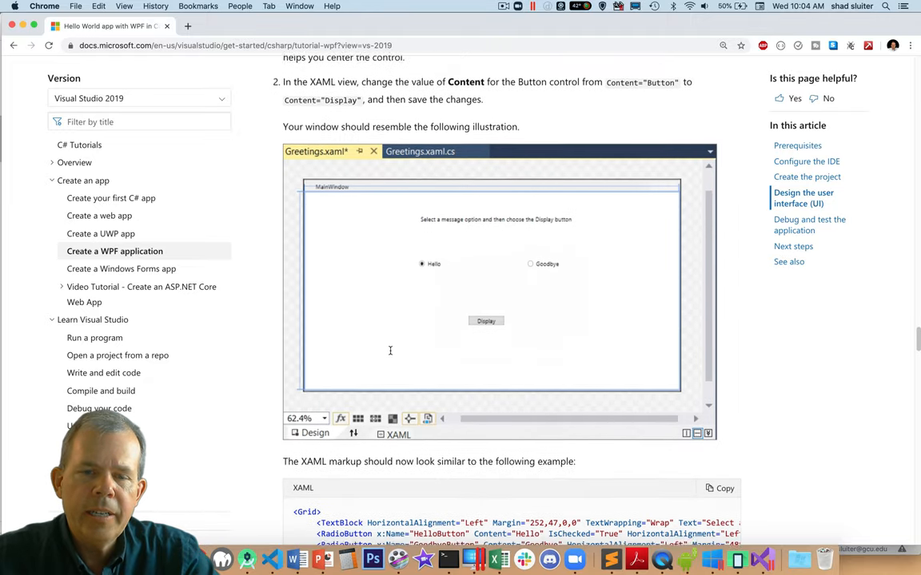
scroll(down, 3)
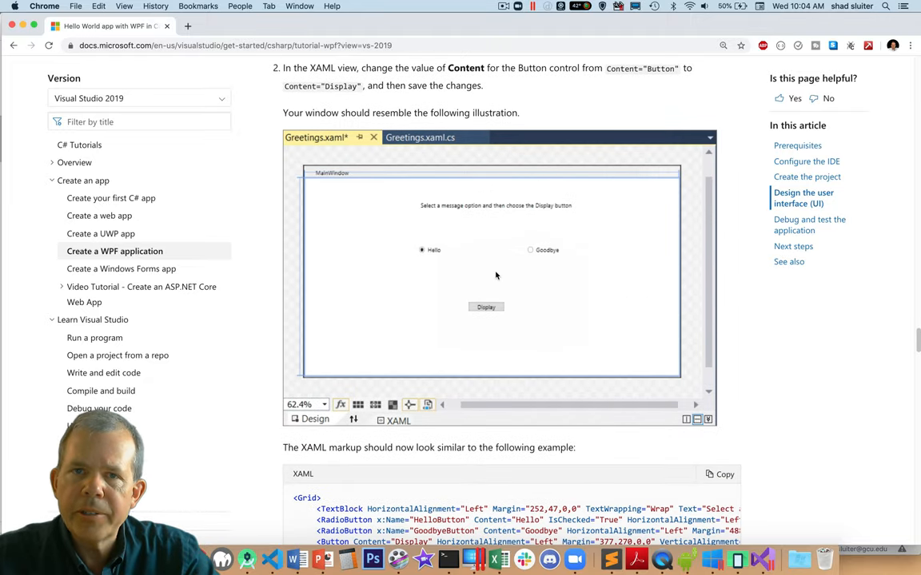
scroll(down, 3)
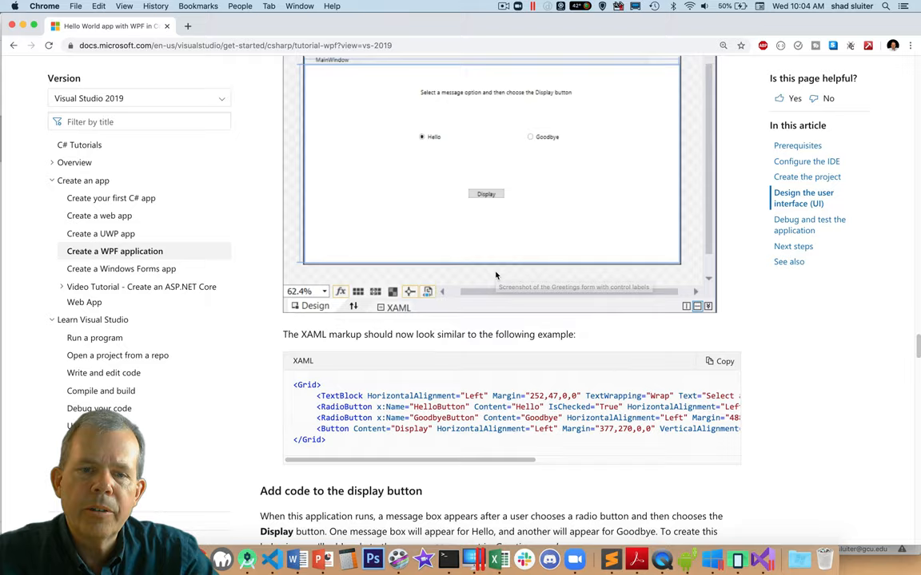
scroll(down, 3)
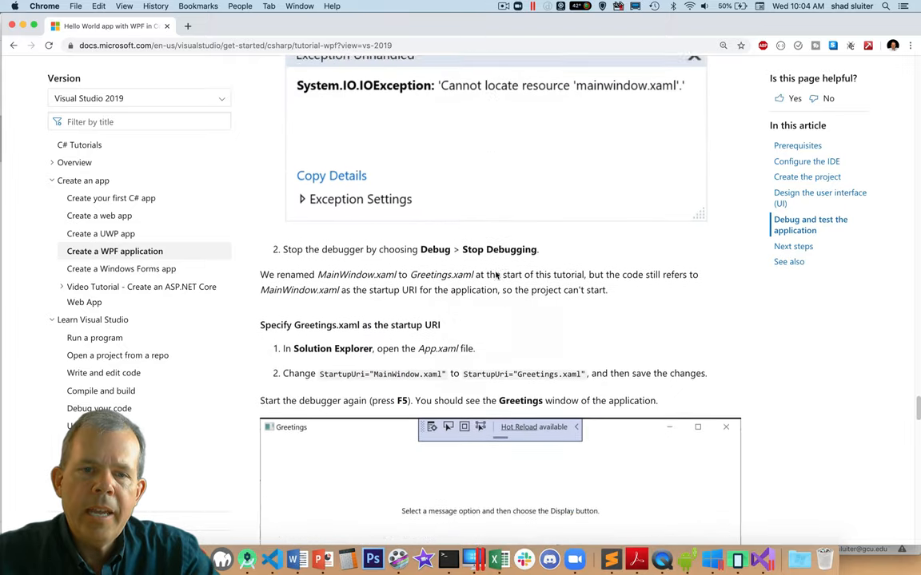
scroll(down, 3)
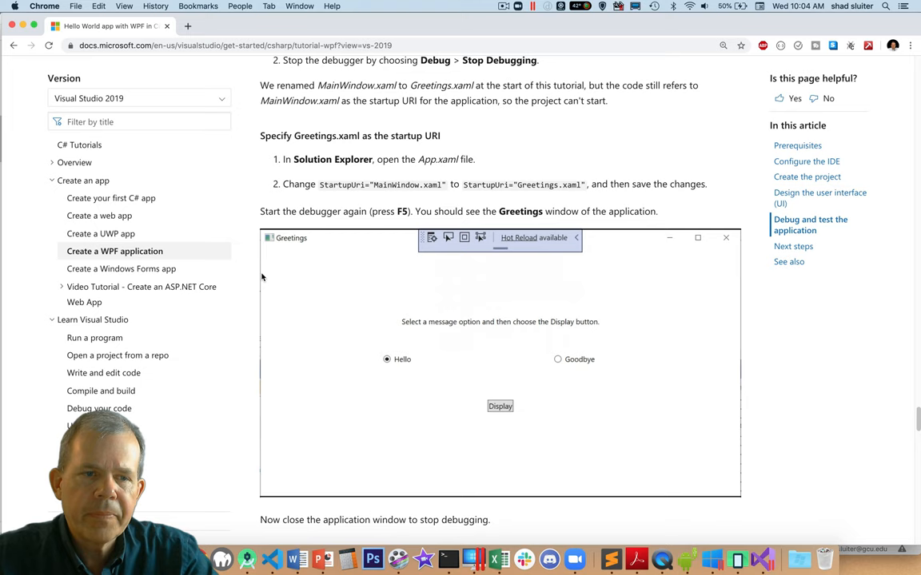
mouse_move(115, 251)
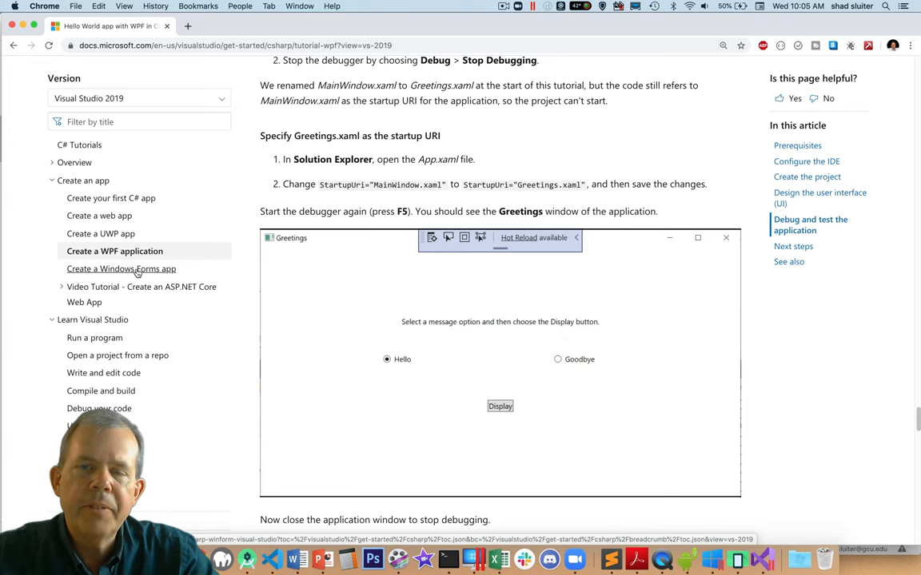
mouse_move(109, 233)
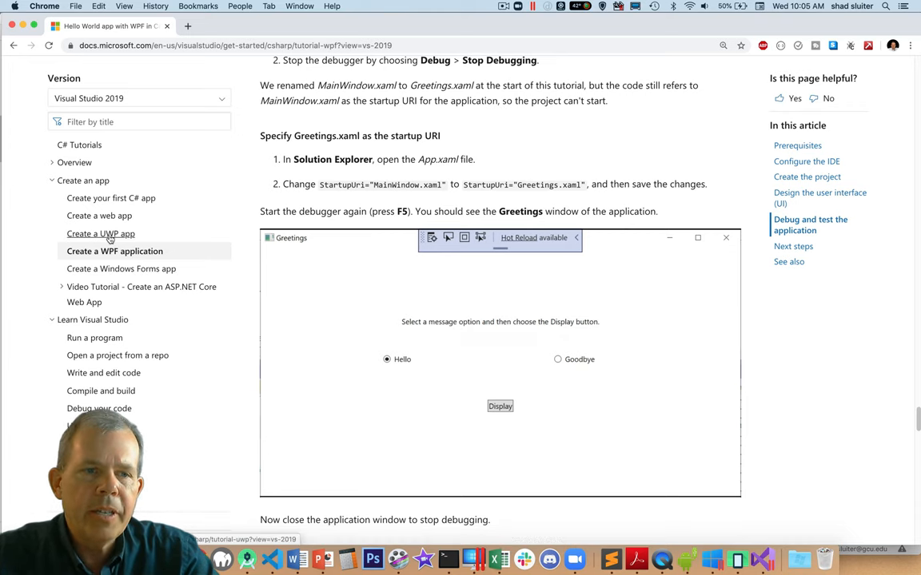
View the UWP tutorial's Create the application section with its XAML Designer and Editor panes.
click(99, 234)
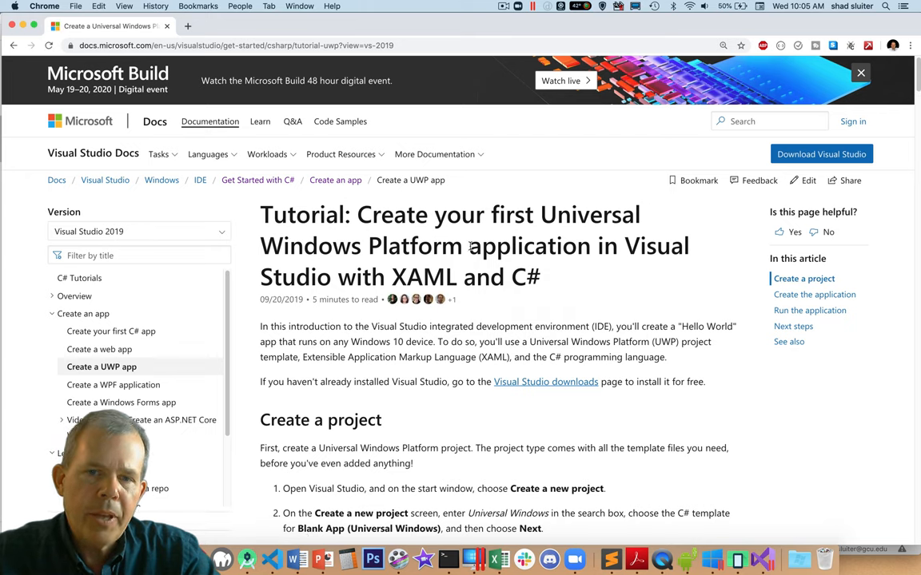
double_click(589, 214)
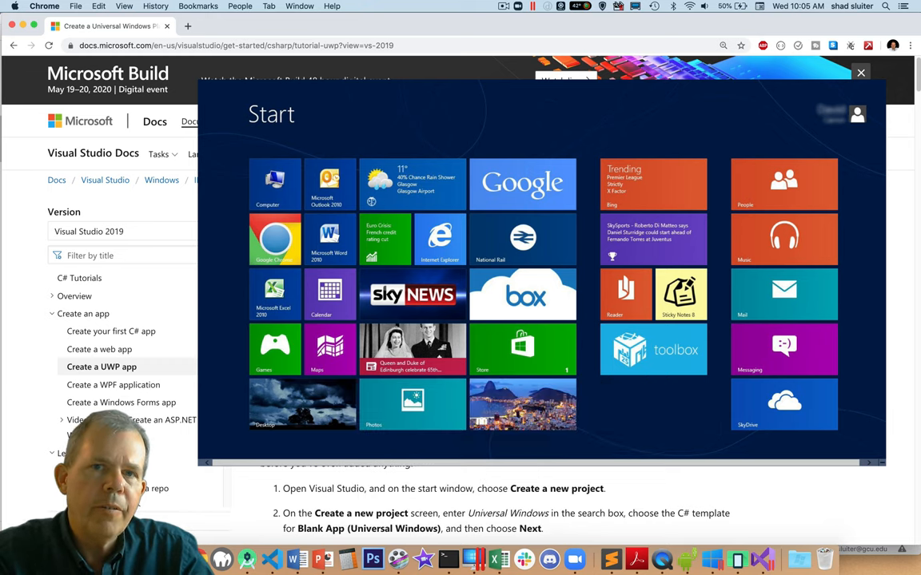
click(859, 73)
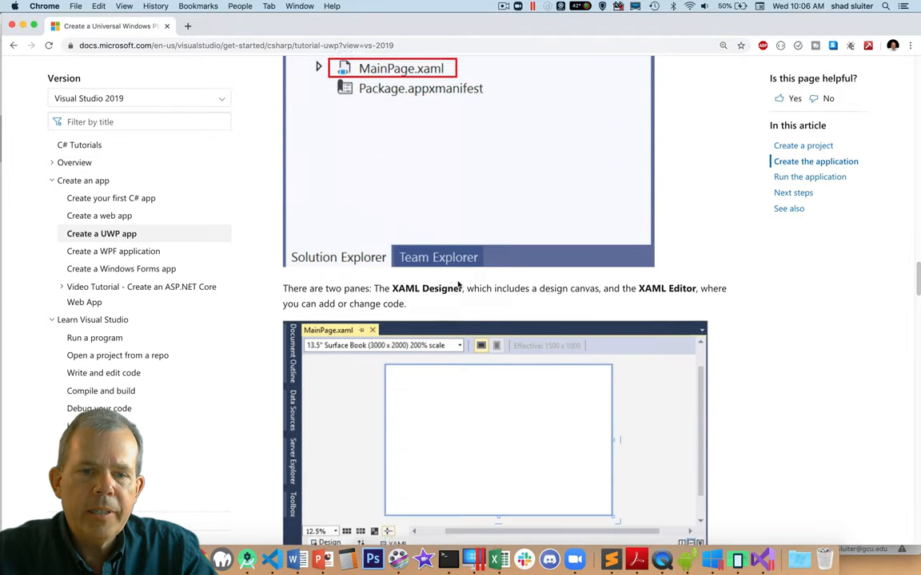
scroll(down, 3)
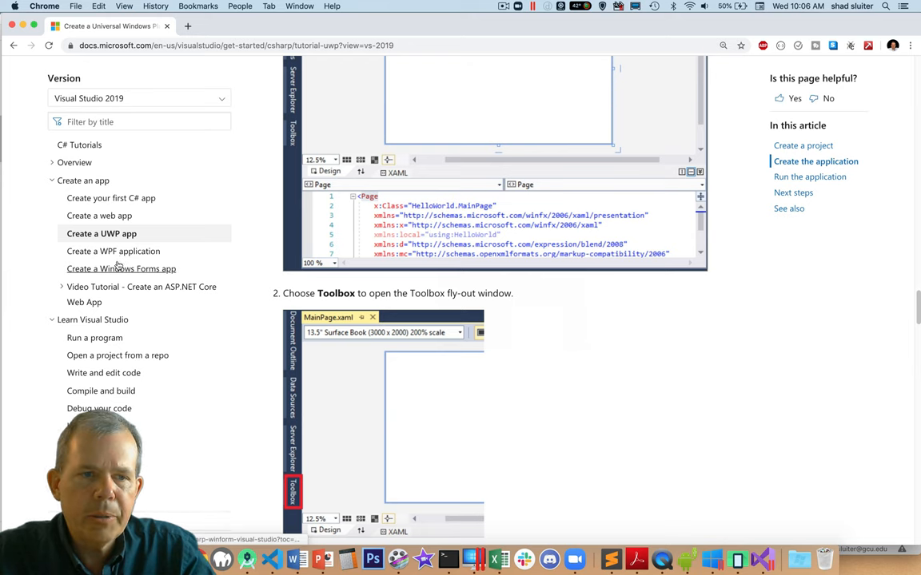
scroll(down, 3)
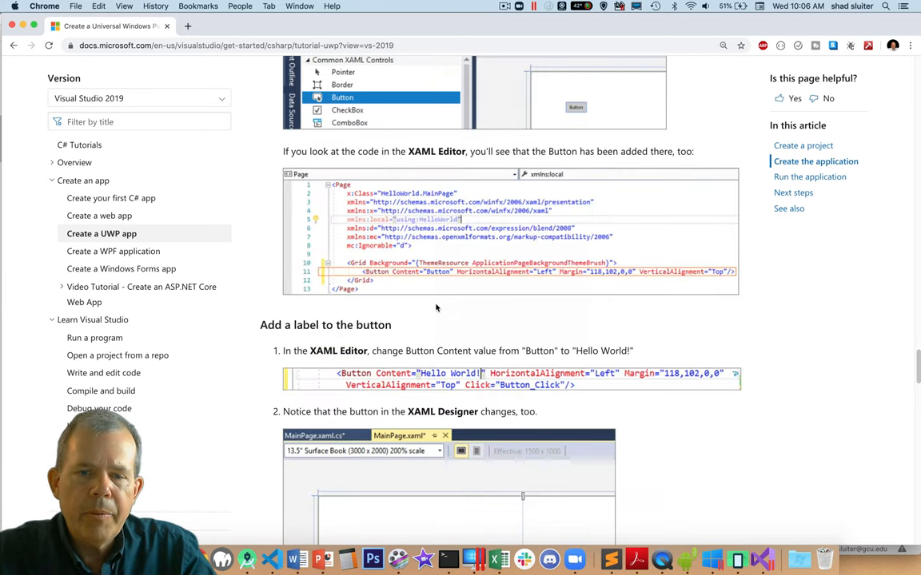
scroll(down, 3)
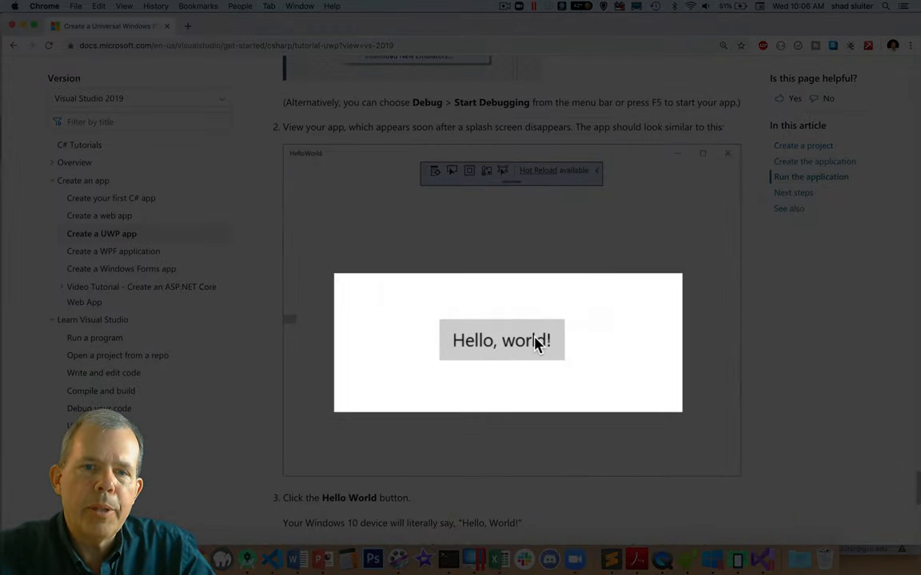
scroll(down, 3)
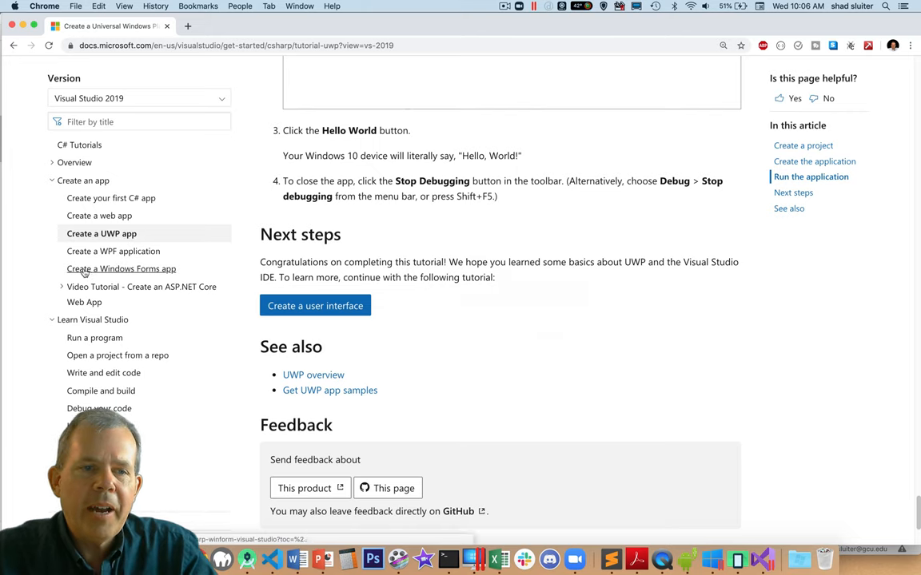
Return to the Windows Forms tutorial's Create a project section with Visual Studio 2019's start window.
click(122, 268)
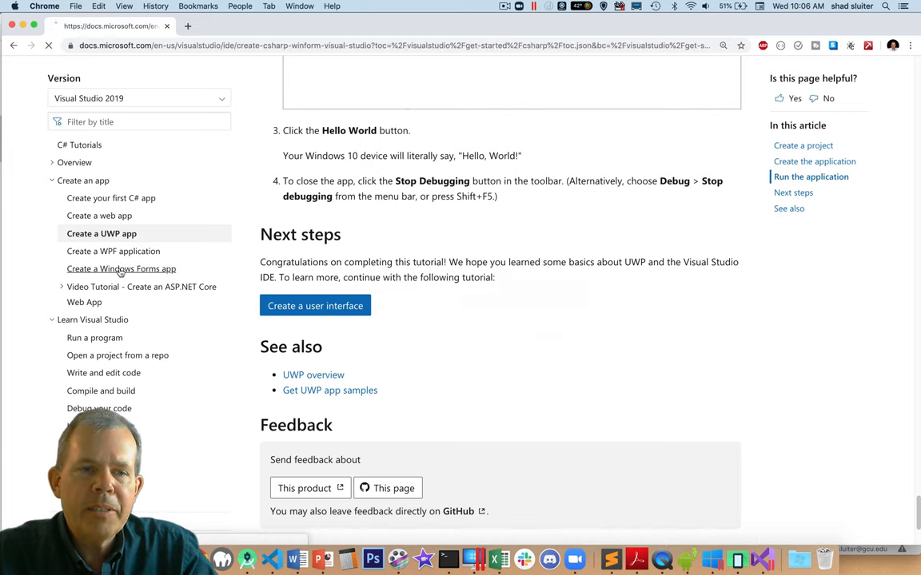
click(122, 268)
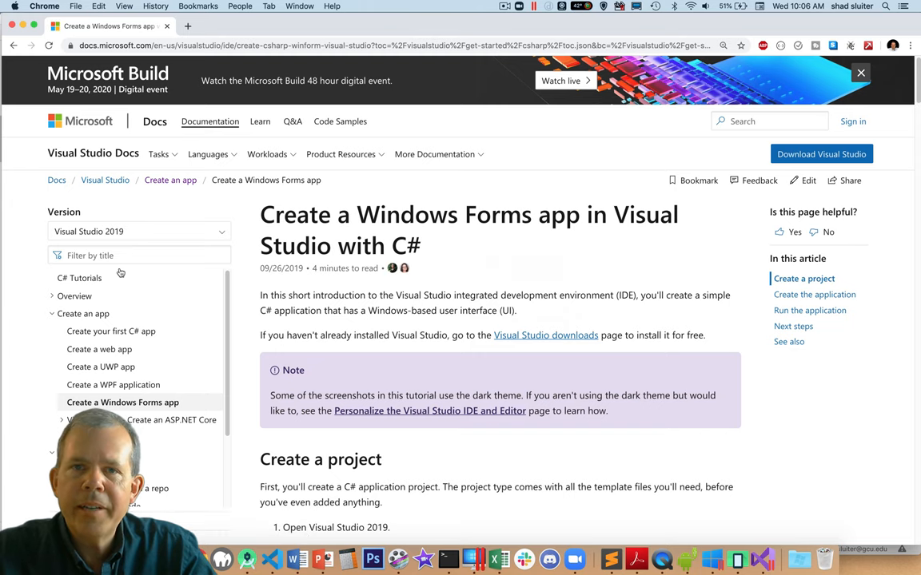
scroll(down, 3)
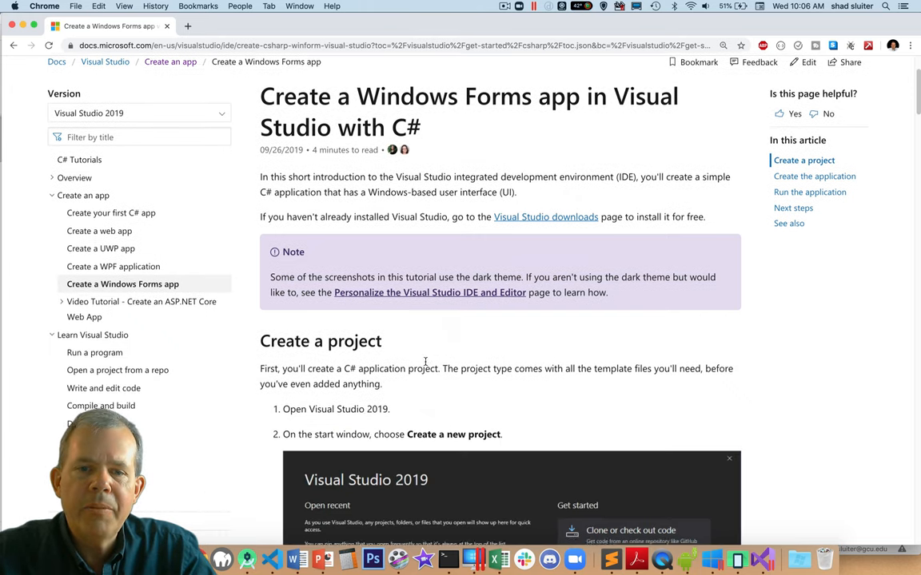
scroll(down, 3)
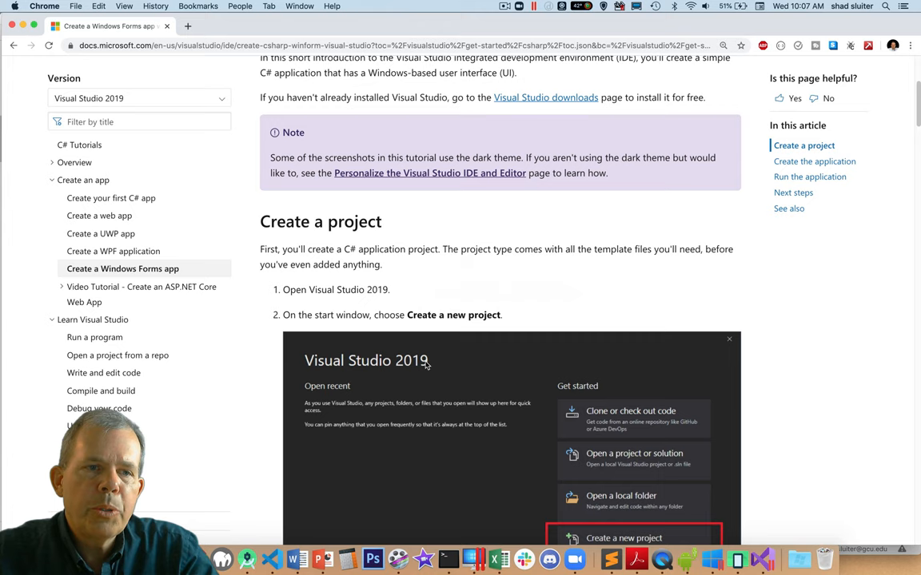
mouse_move(112, 198)
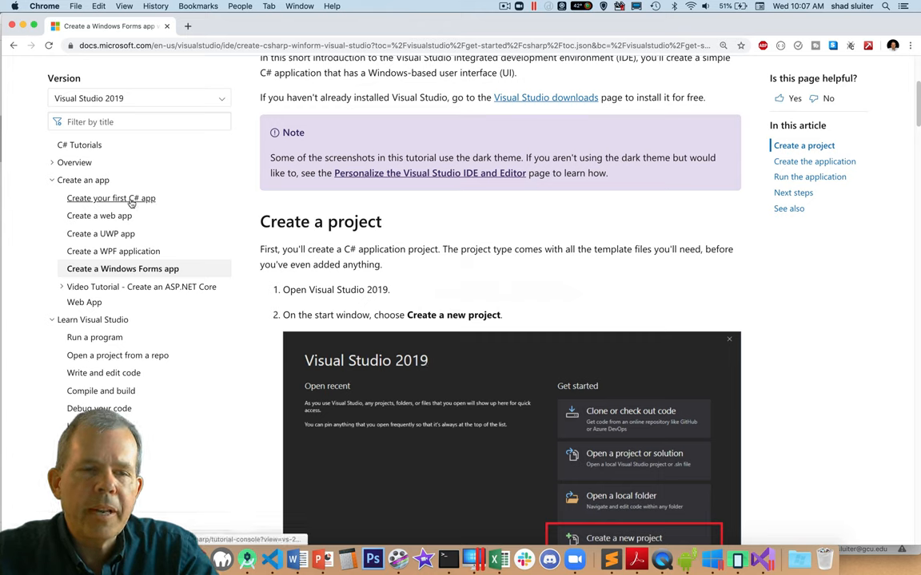